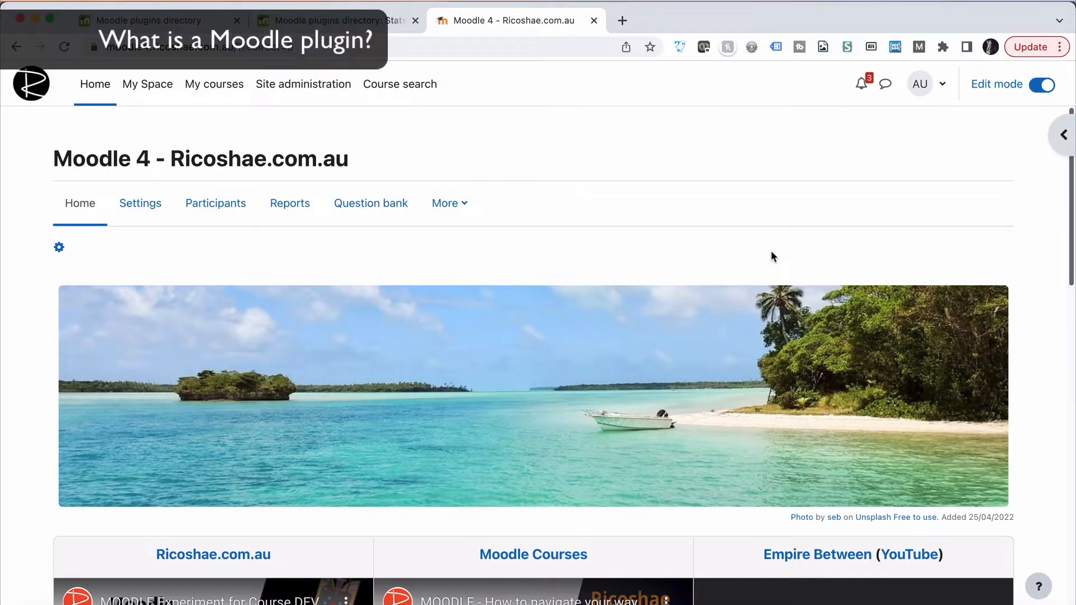
mouse_move(567, 221)
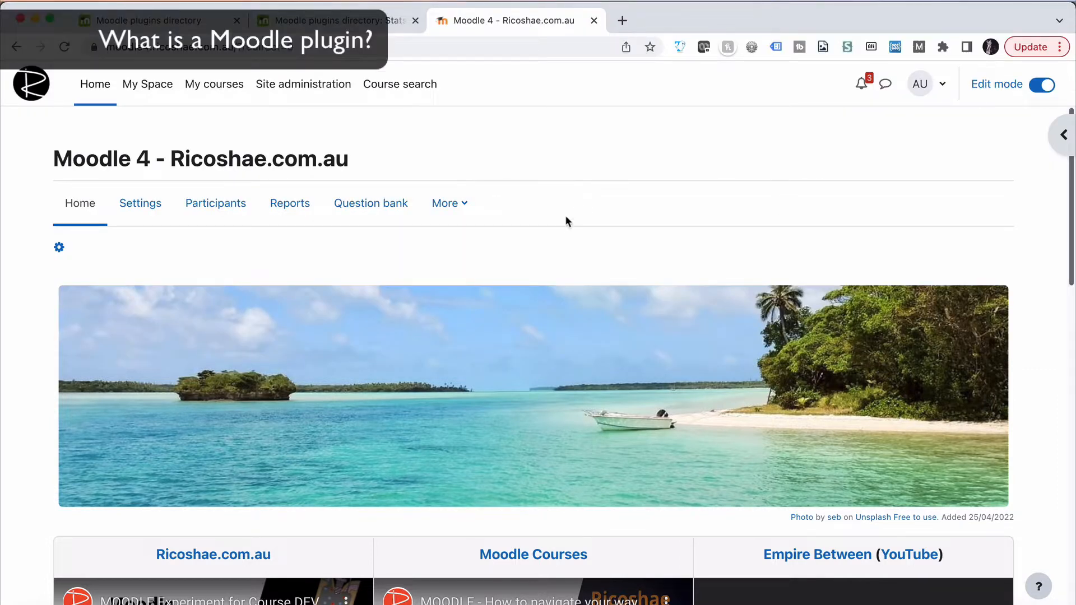
Step: Open the block drawer and expand Test Quiz under Required Grading to show its ungraded attempt
scroll(down, 3)
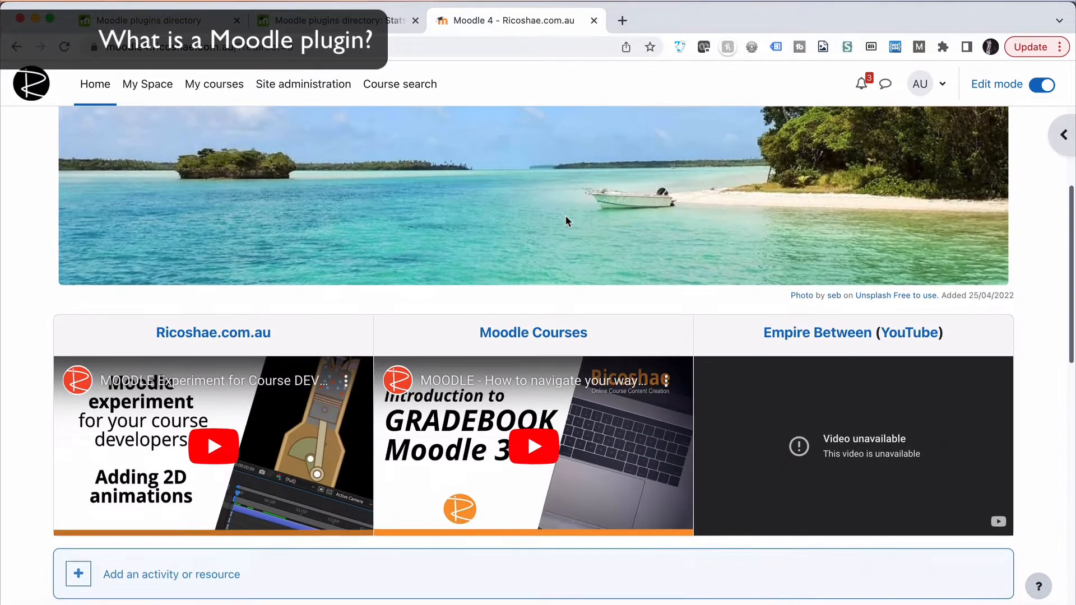
scroll(down, 3)
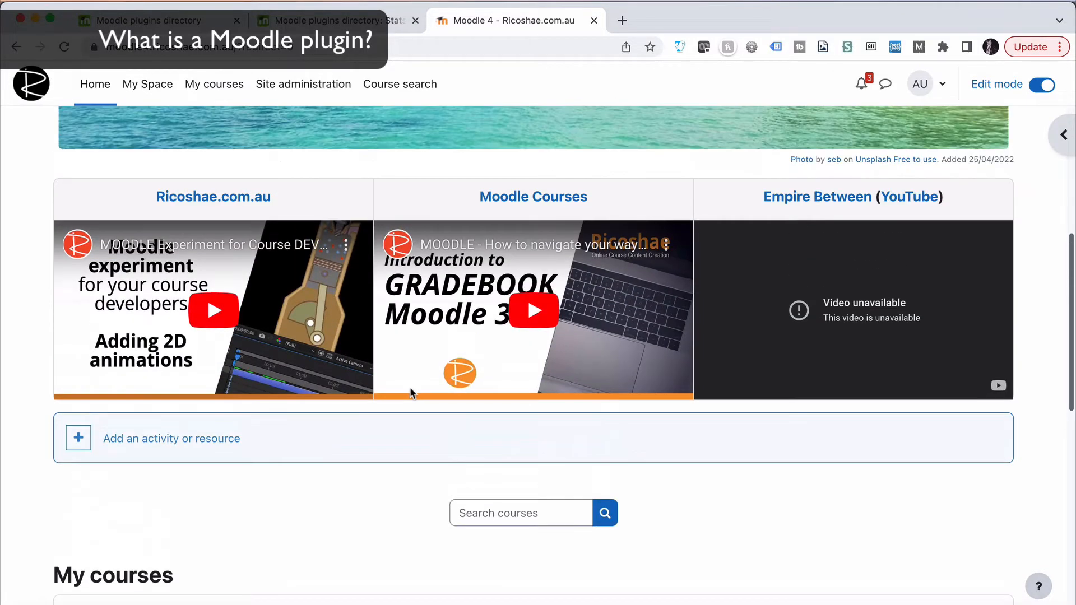
scroll(up, 3)
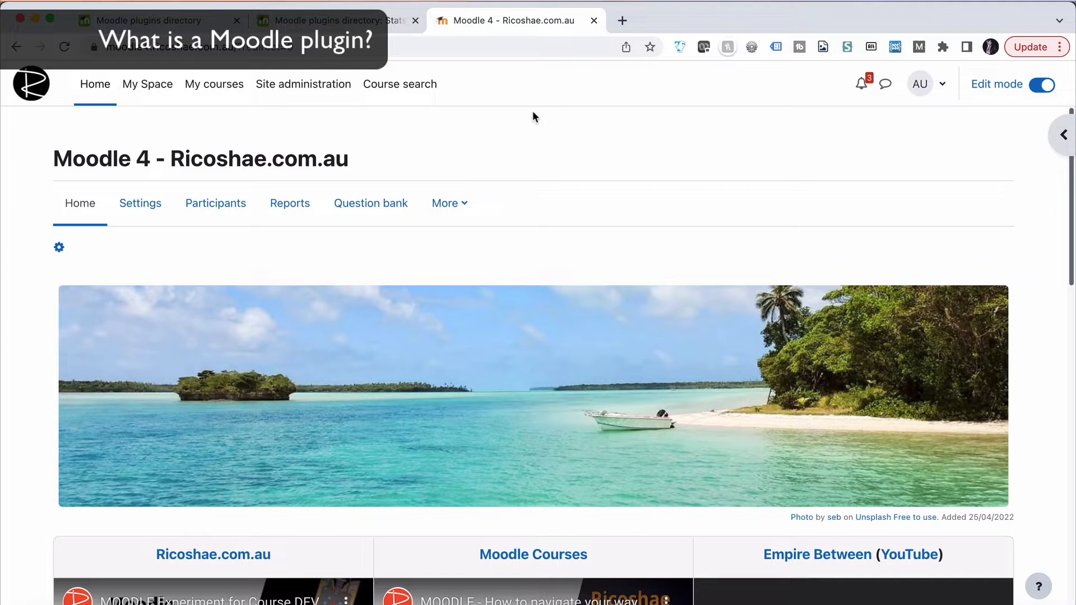
mouse_move(1062, 141)
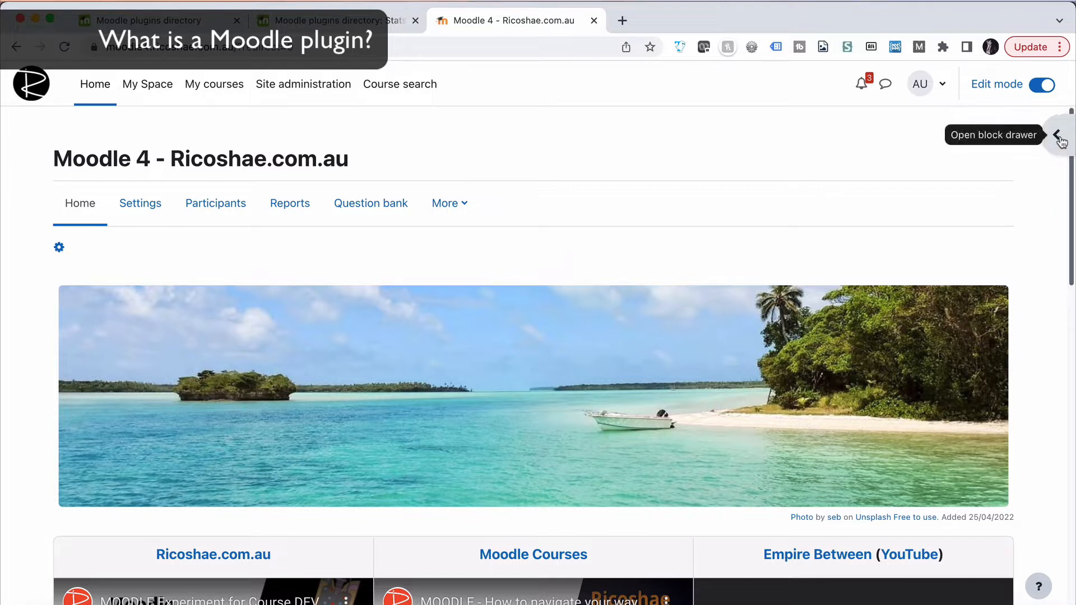
click(1061, 135)
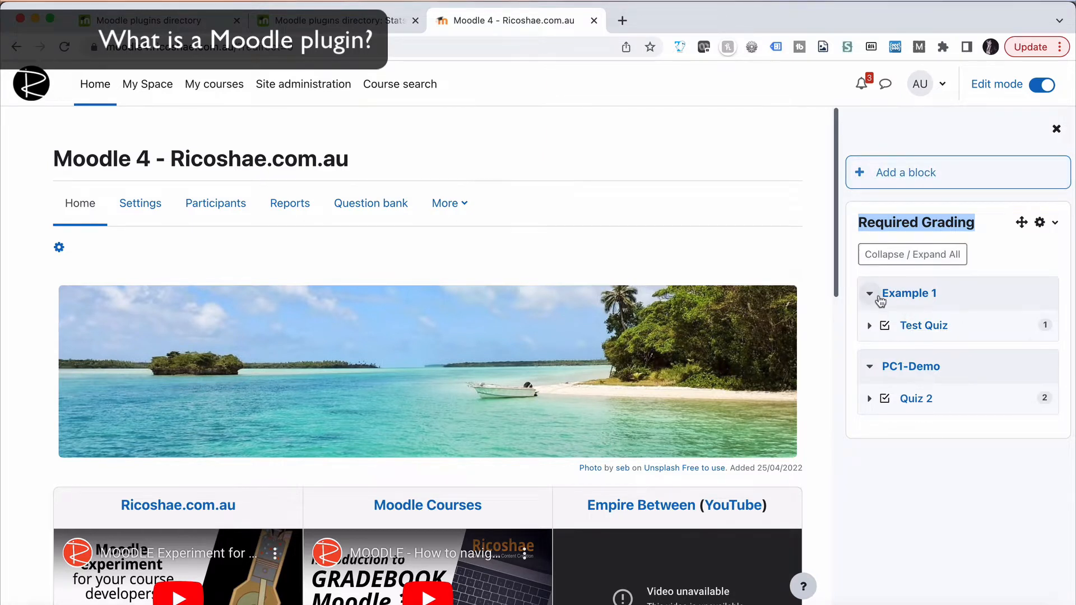
click(870, 325)
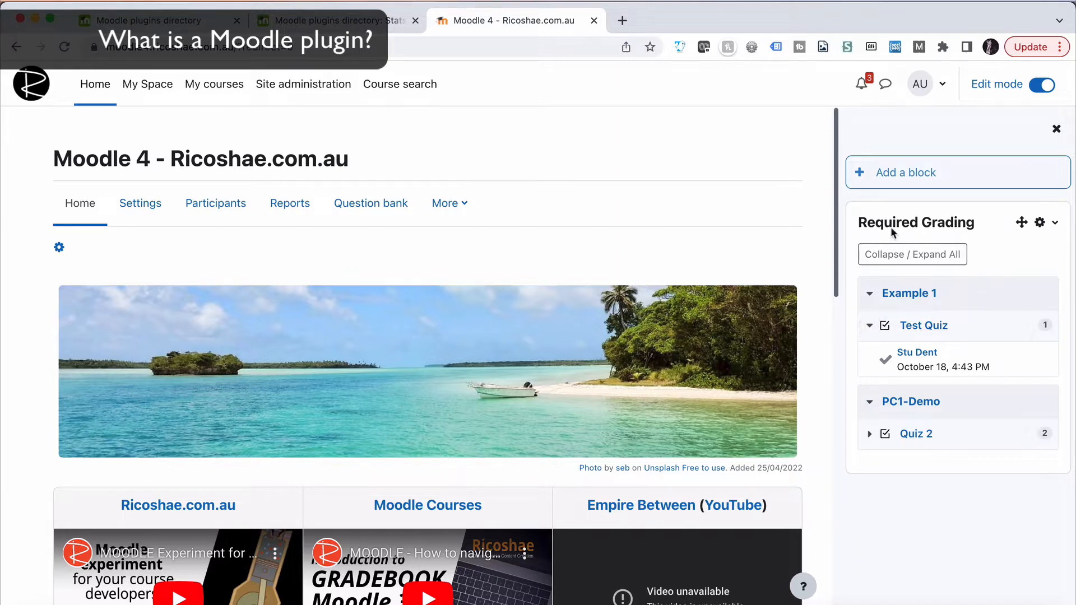
mouse_move(906, 172)
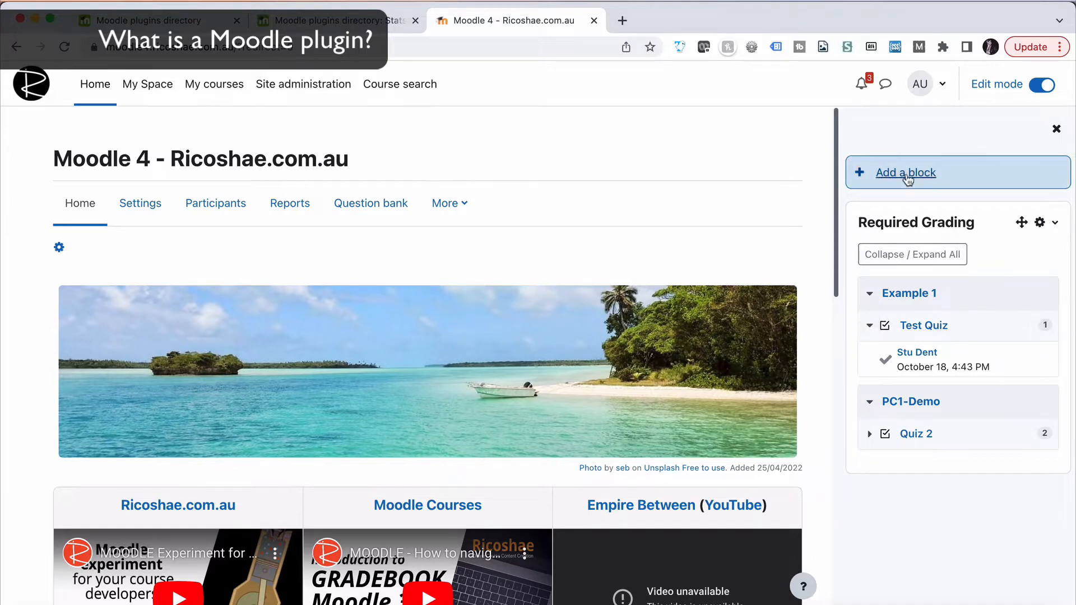
click(906, 172)
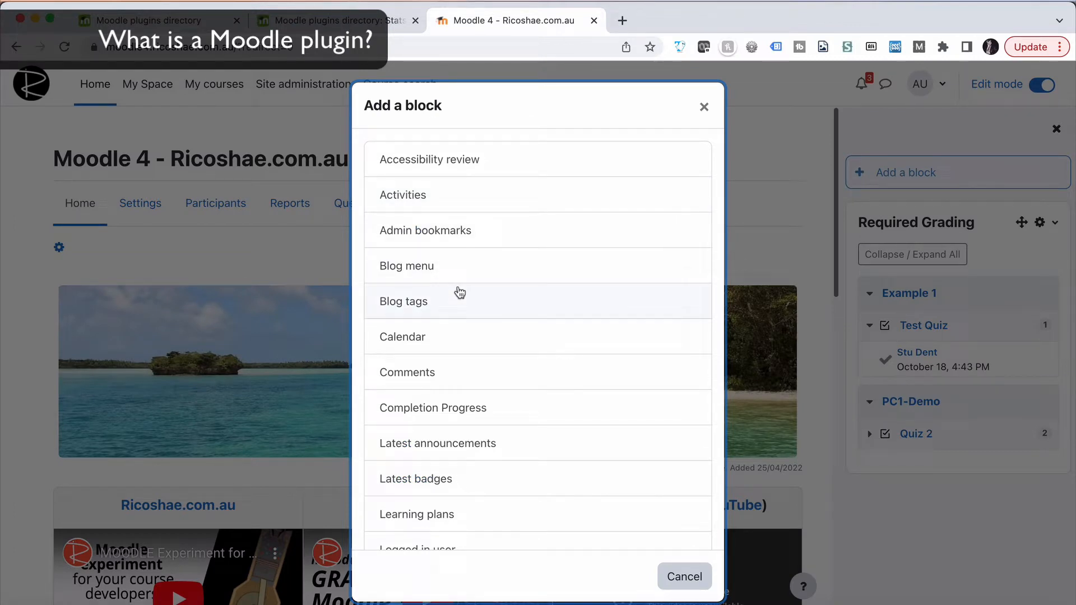
scroll(down, 3)
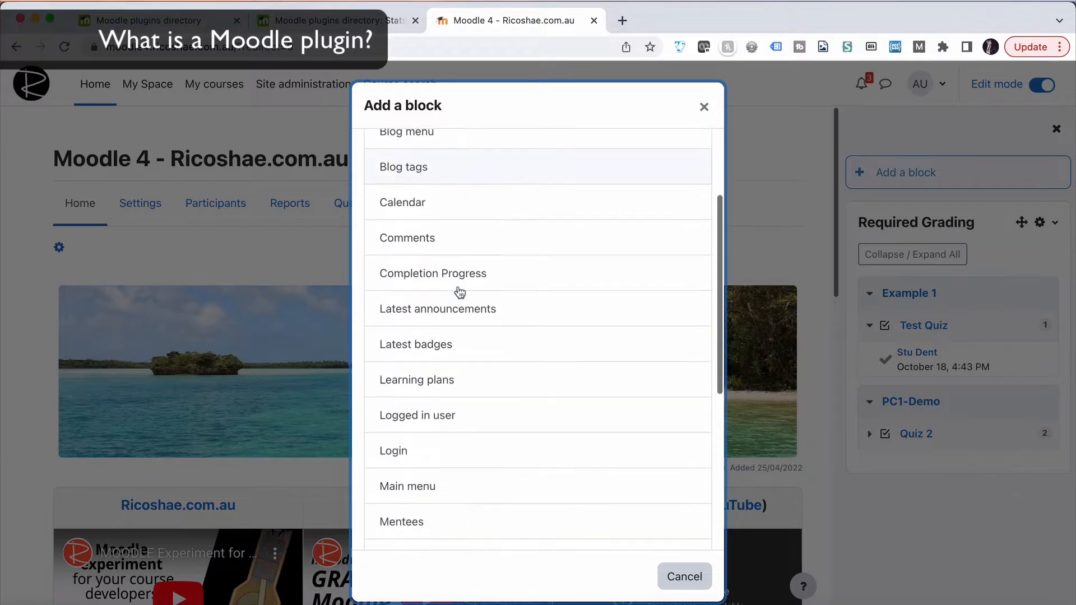
scroll(down, 3)
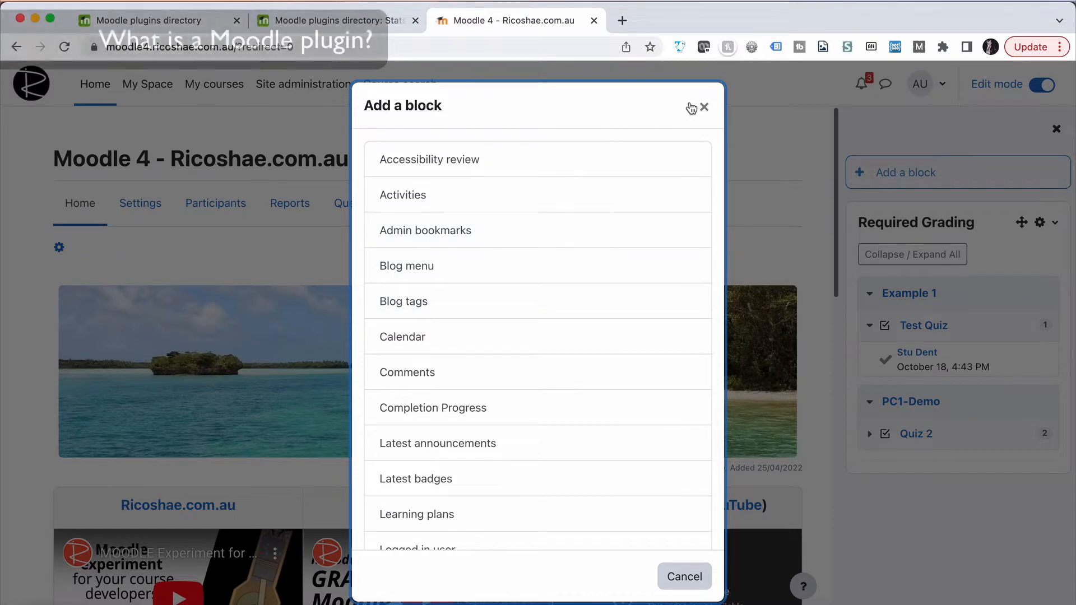
click(703, 108)
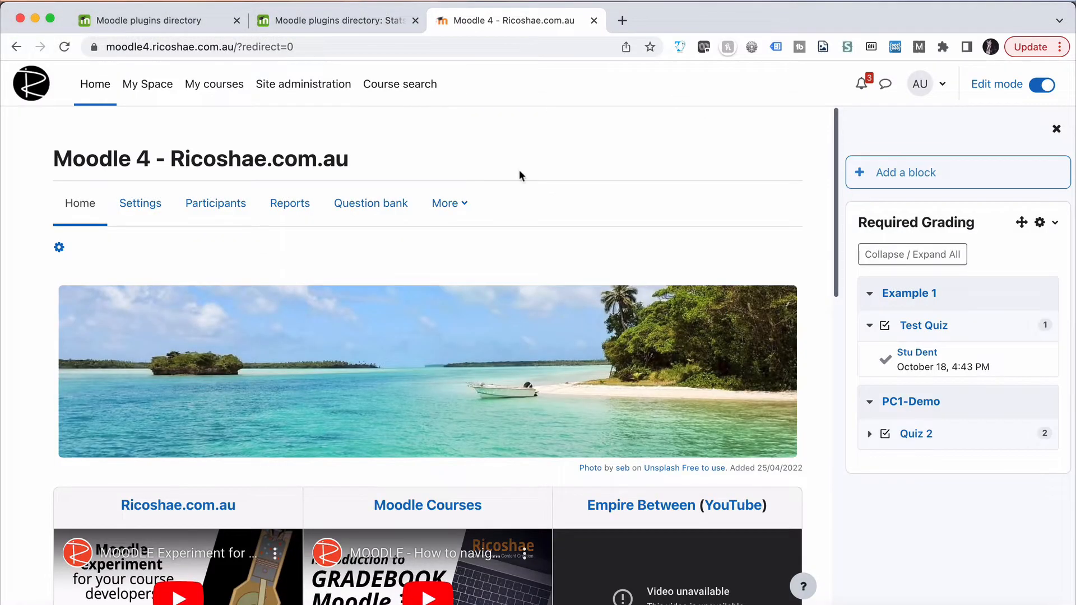
Step: Browse the plugins directory's Purpose and Plugin type filter lists without selecting anything
click(148, 20)
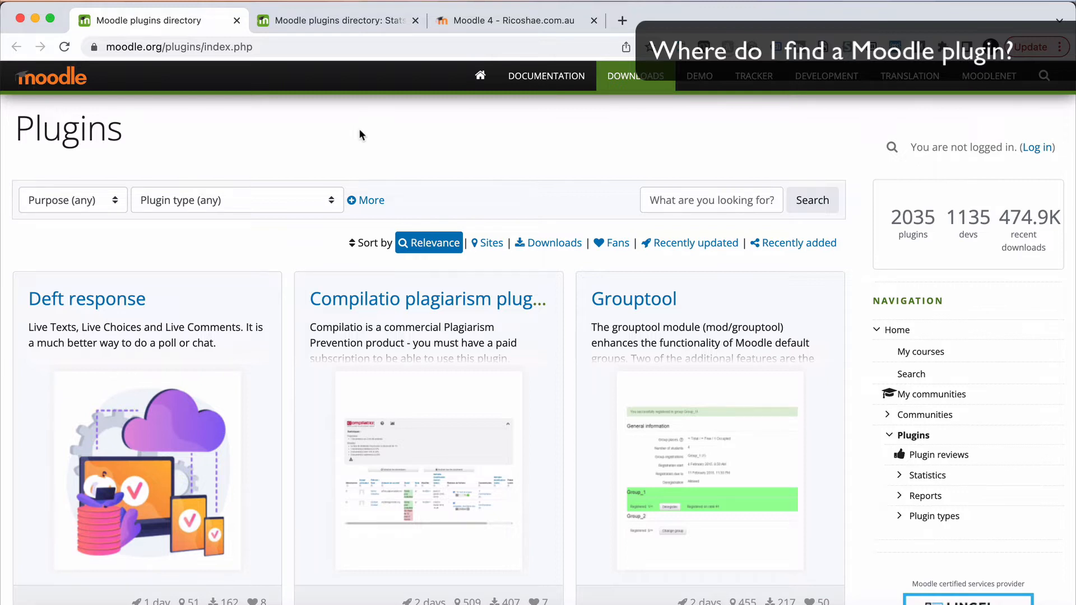
mouse_move(36, 236)
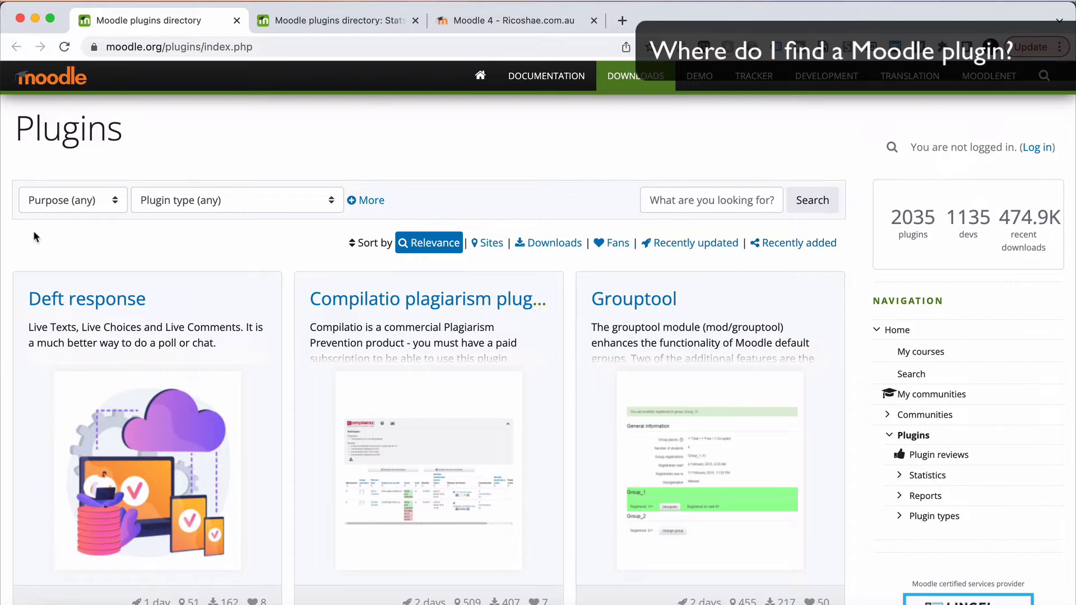
click(71, 199)
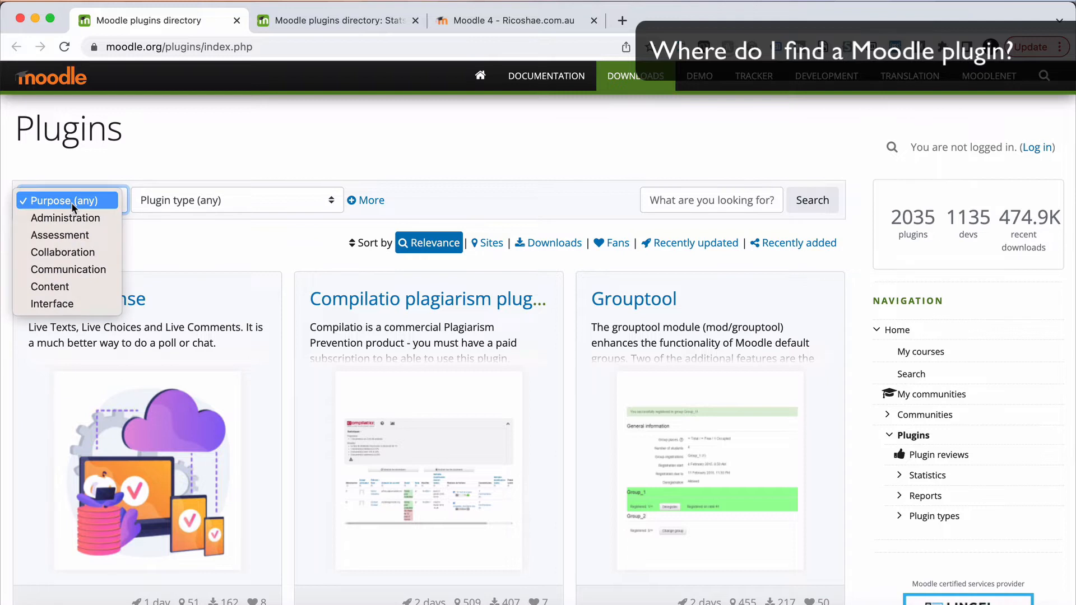
mouse_move(65, 235)
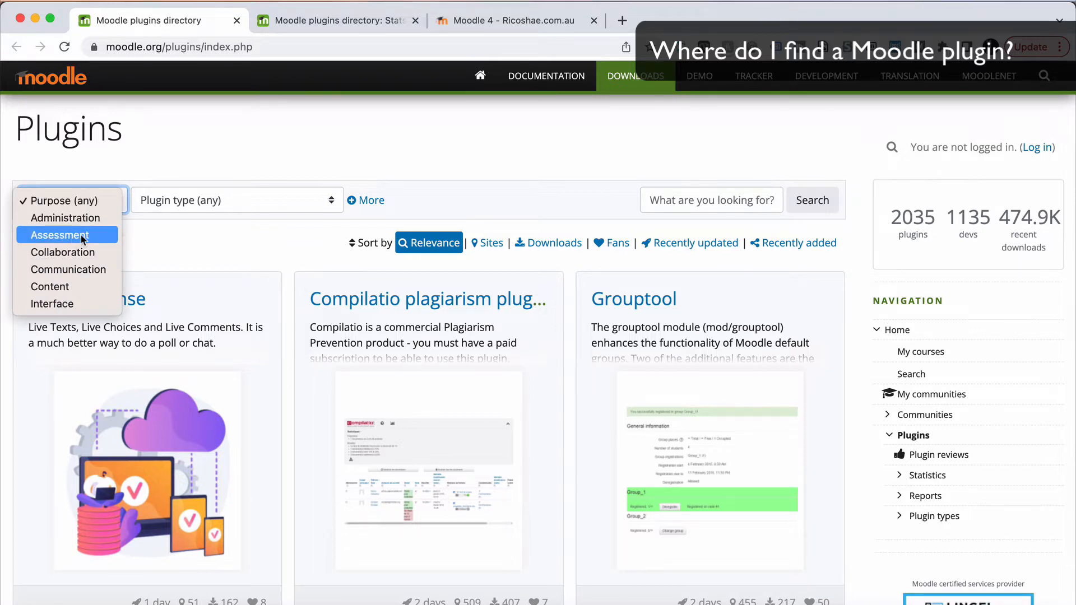
mouse_move(53, 304)
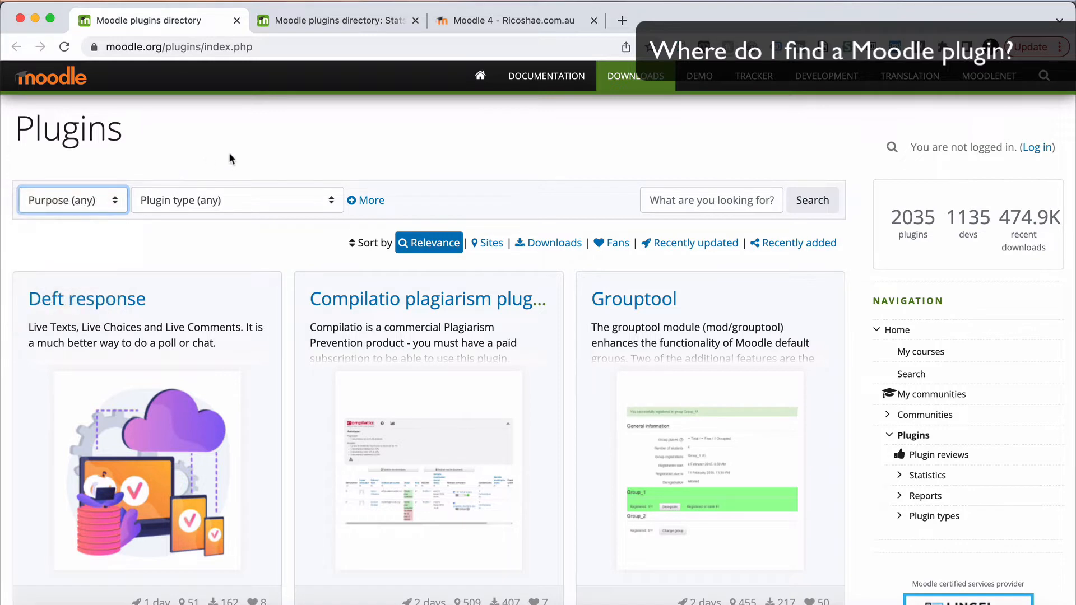
click(236, 200)
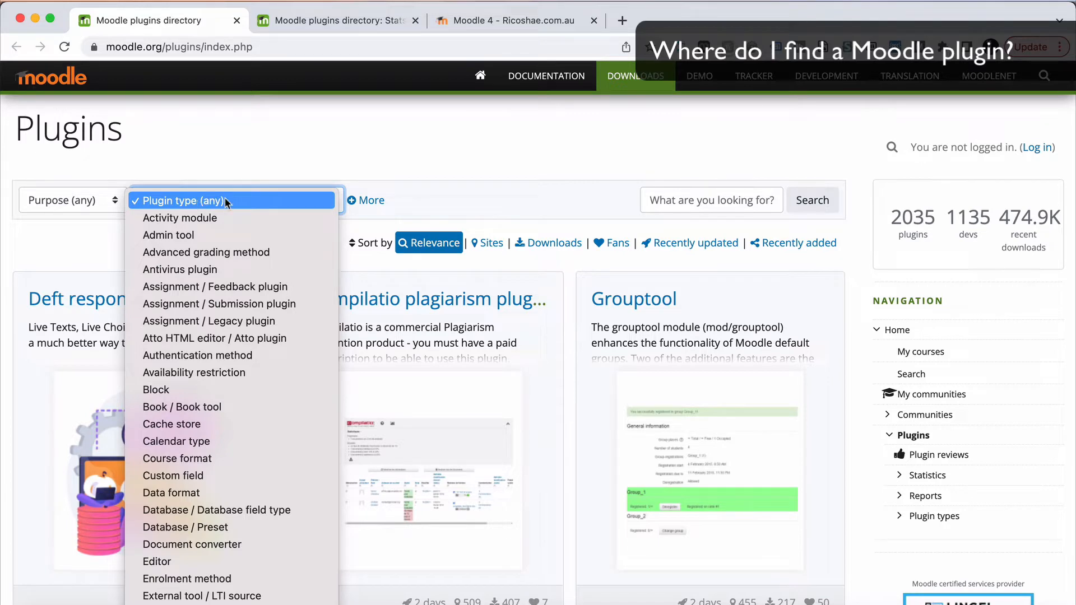
mouse_move(220, 459)
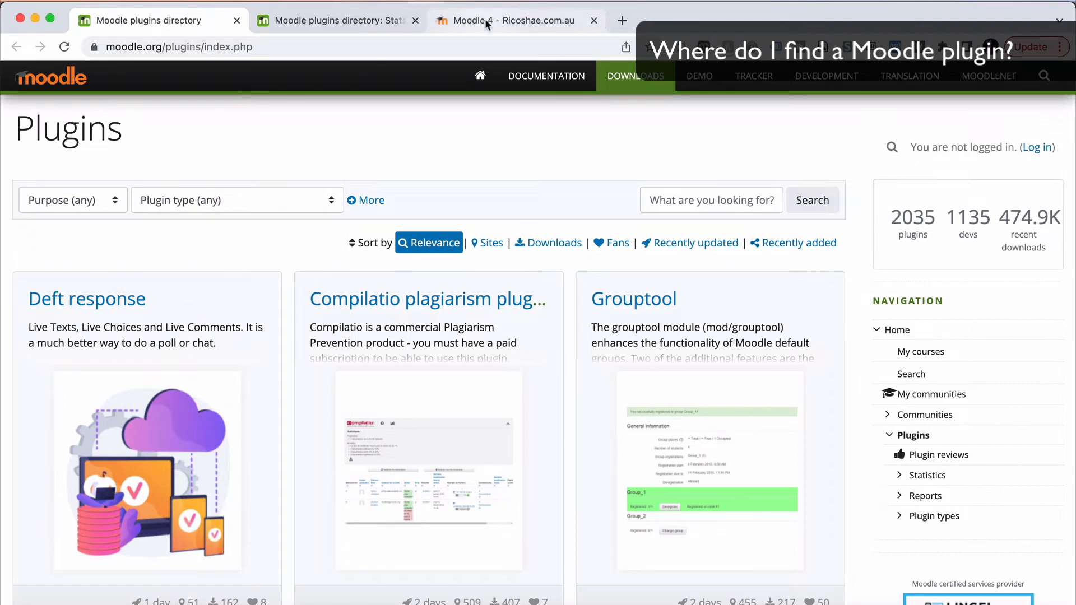
Step: Return to the Moodle site and open Example course 1 from My courses
click(511, 20)
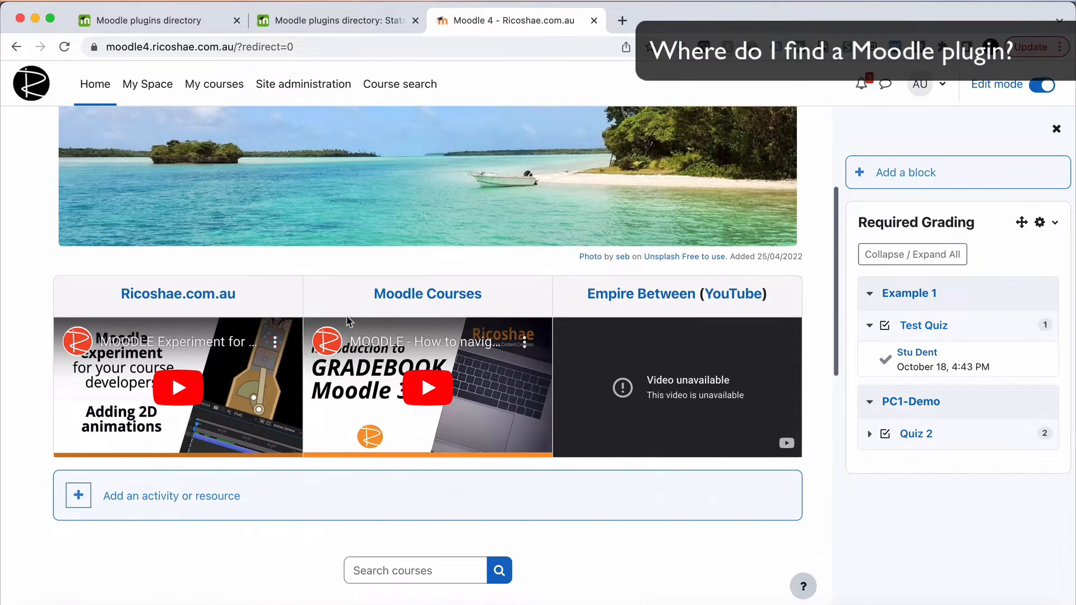
click(213, 83)
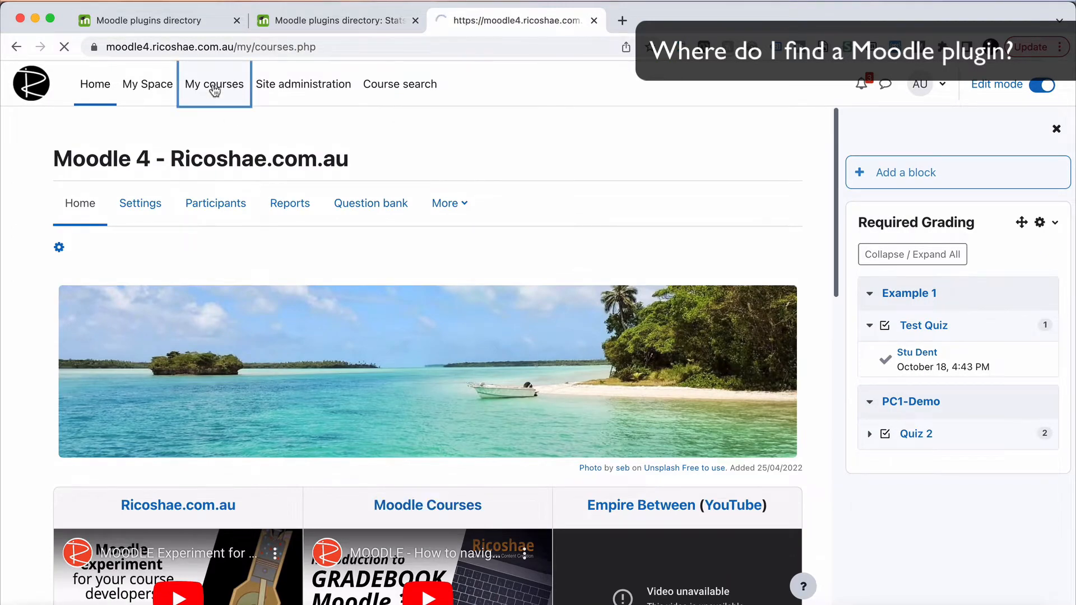
click(214, 84)
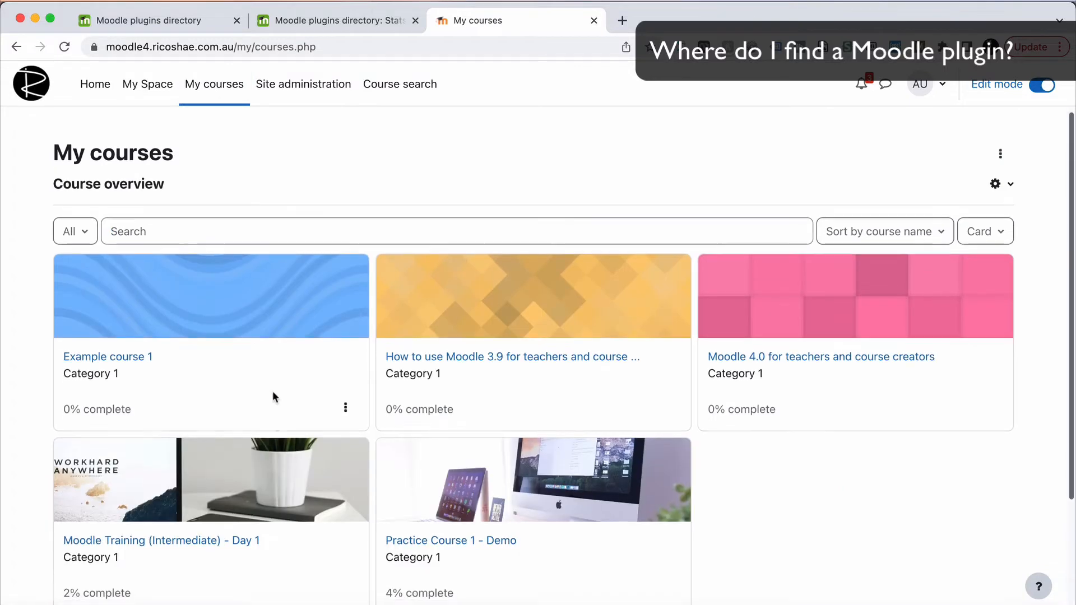
click(107, 356)
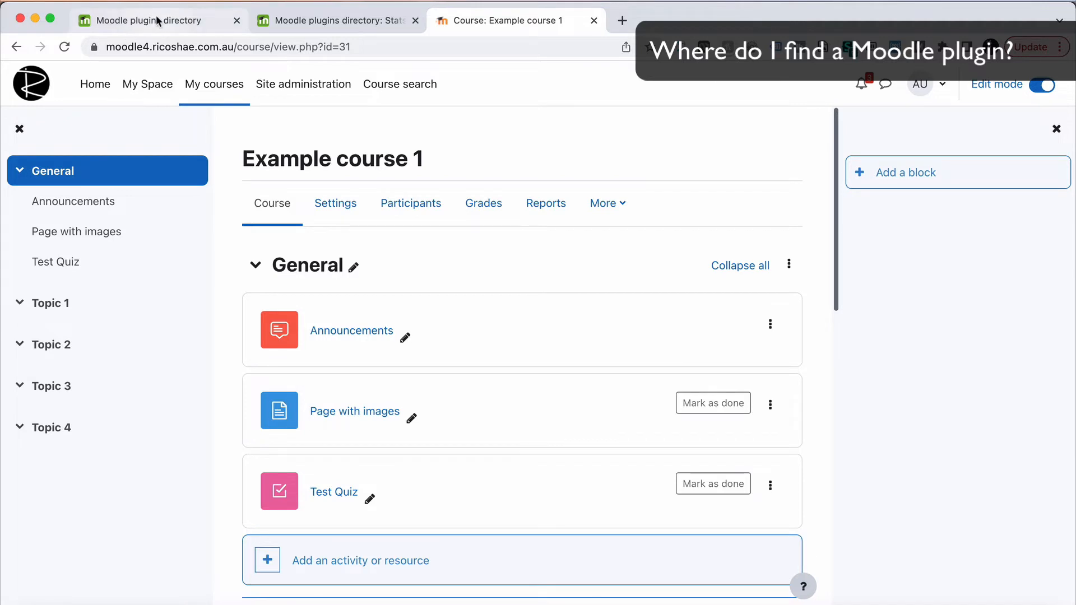
Step: Filter the plugins directory to Course format and open the Tiles format plugin page
click(144, 20)
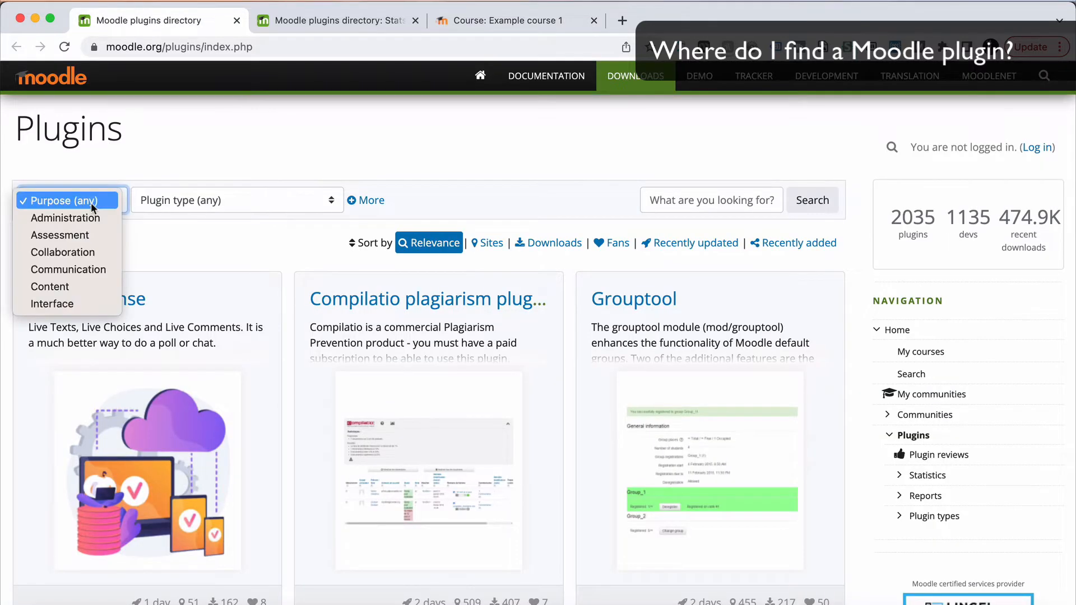
click(236, 200)
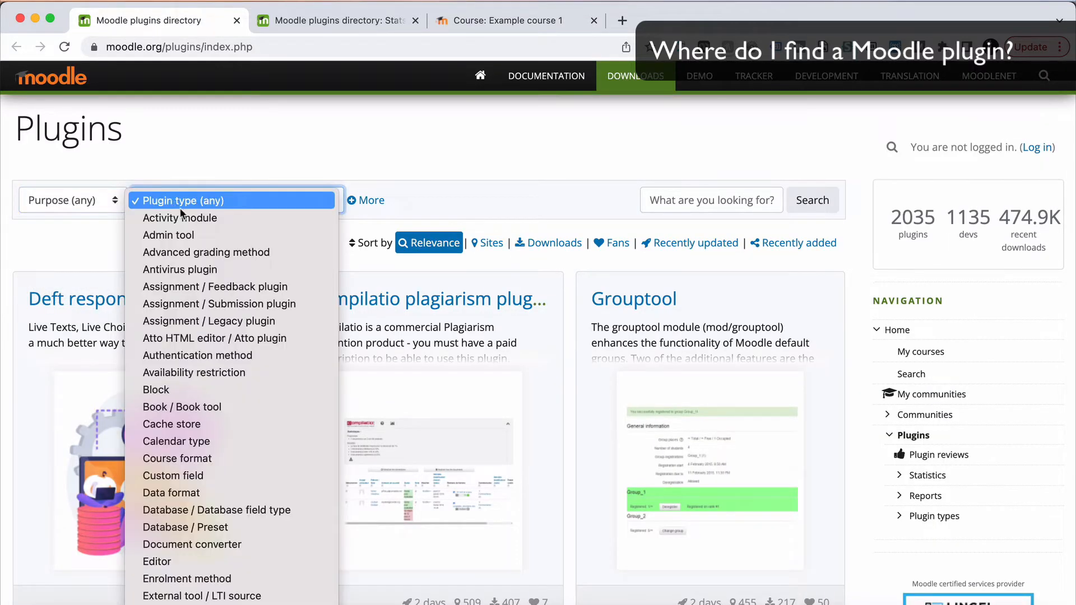
mouse_move(196, 459)
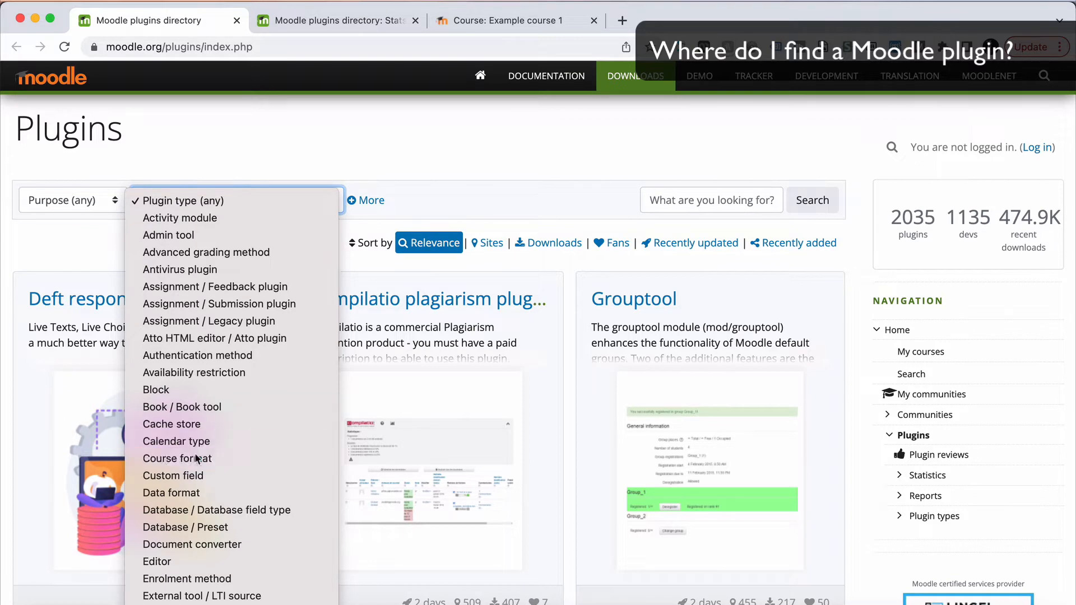
click(178, 458)
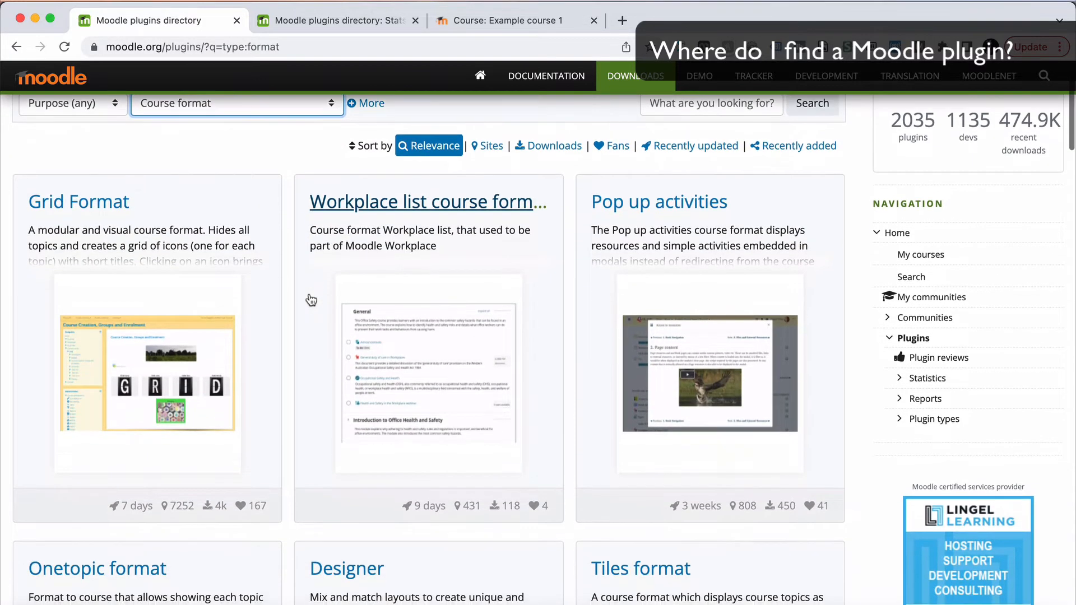
scroll(down, 3)
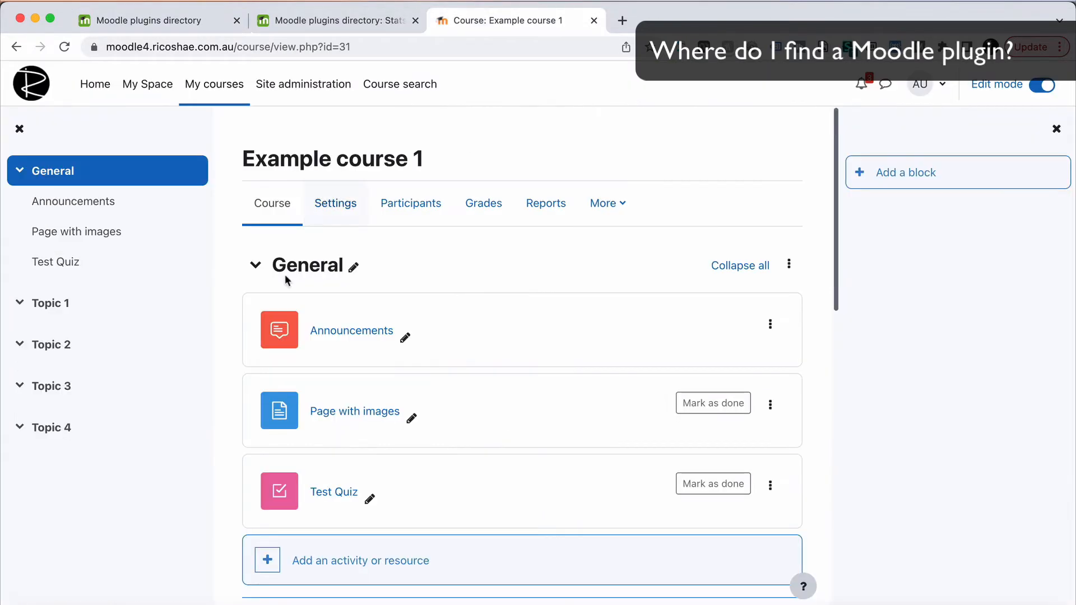
mouse_move(437, 227)
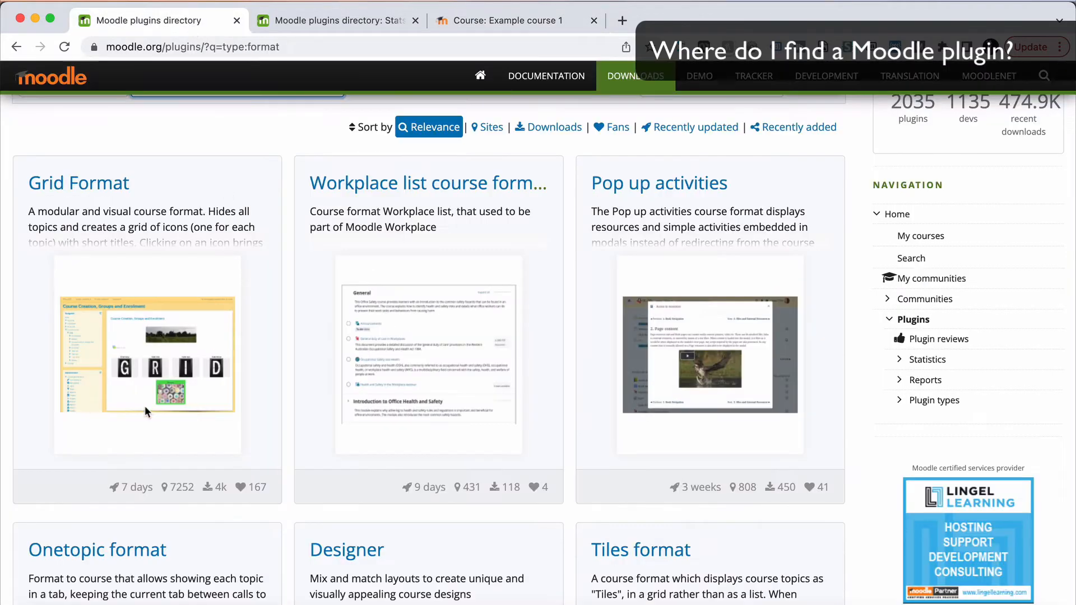
scroll(down, 3)
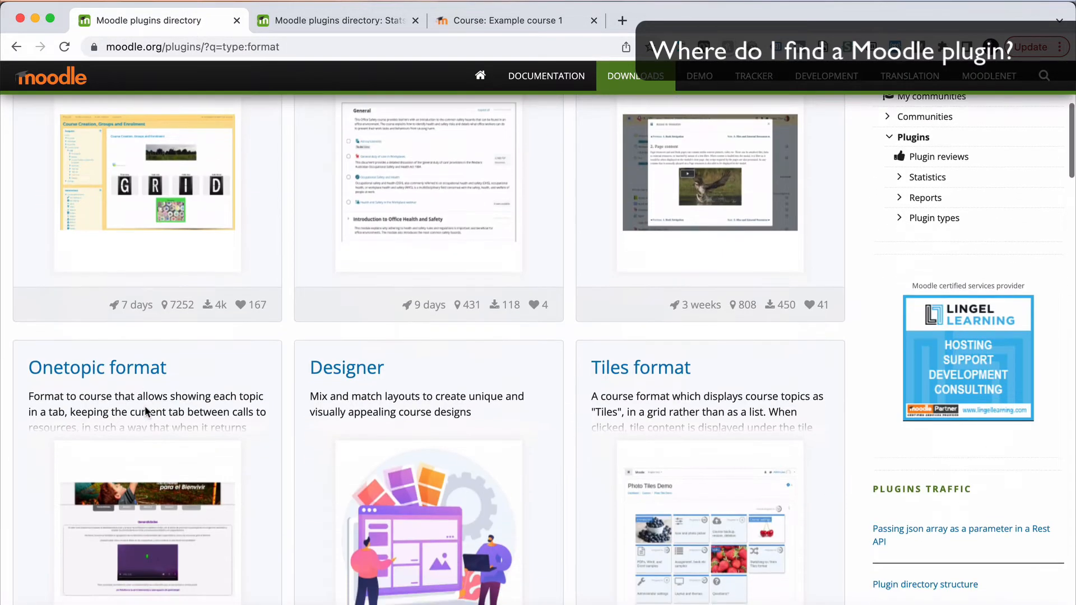
scroll(down, 3)
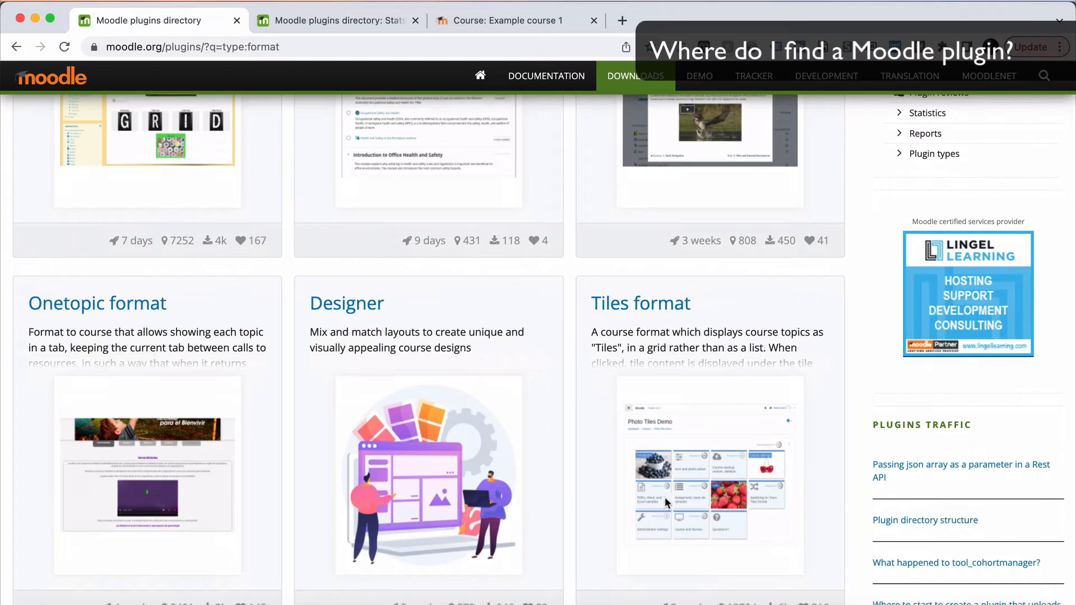
scroll(down, 3)
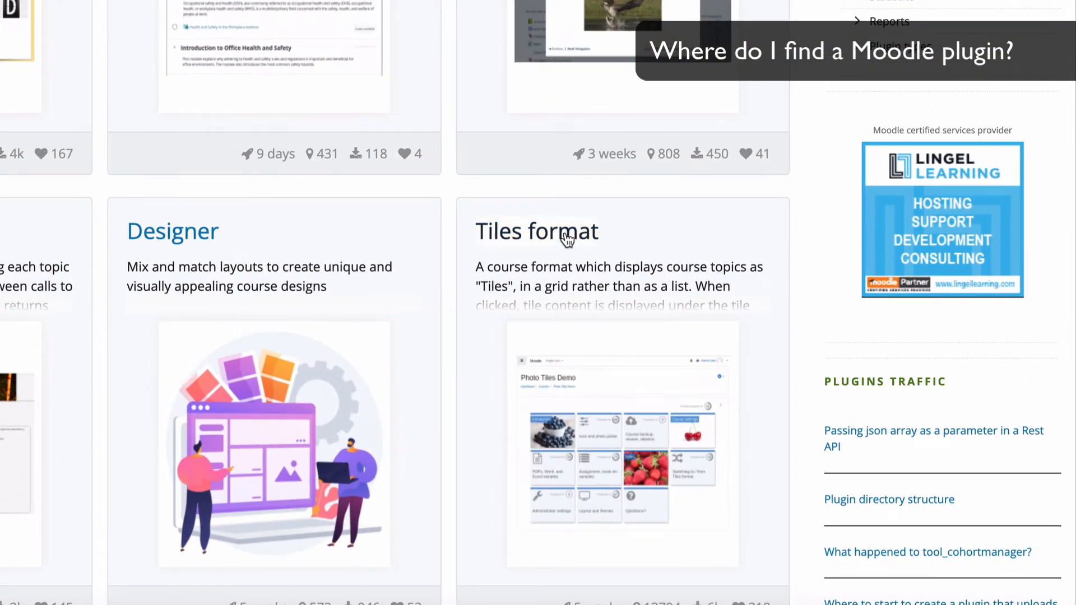
click(537, 231)
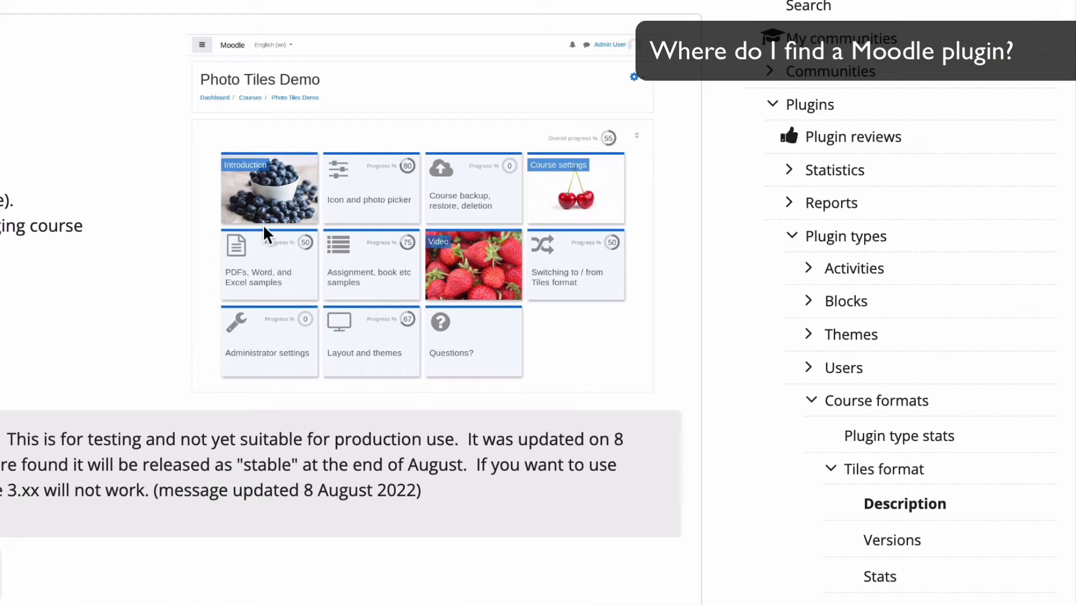
mouse_move(434, 205)
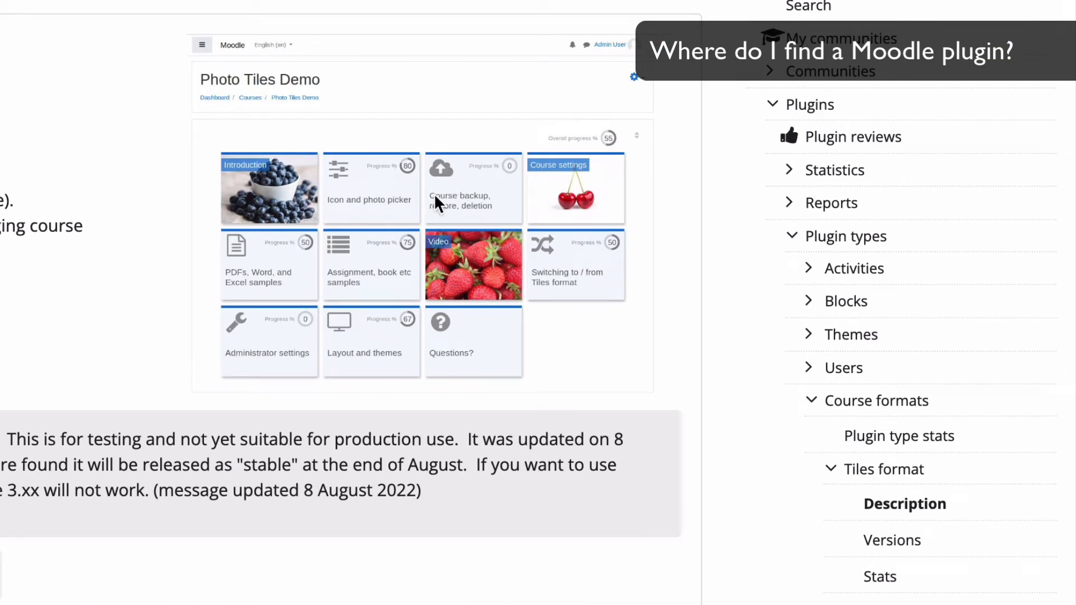
mouse_move(284, 351)
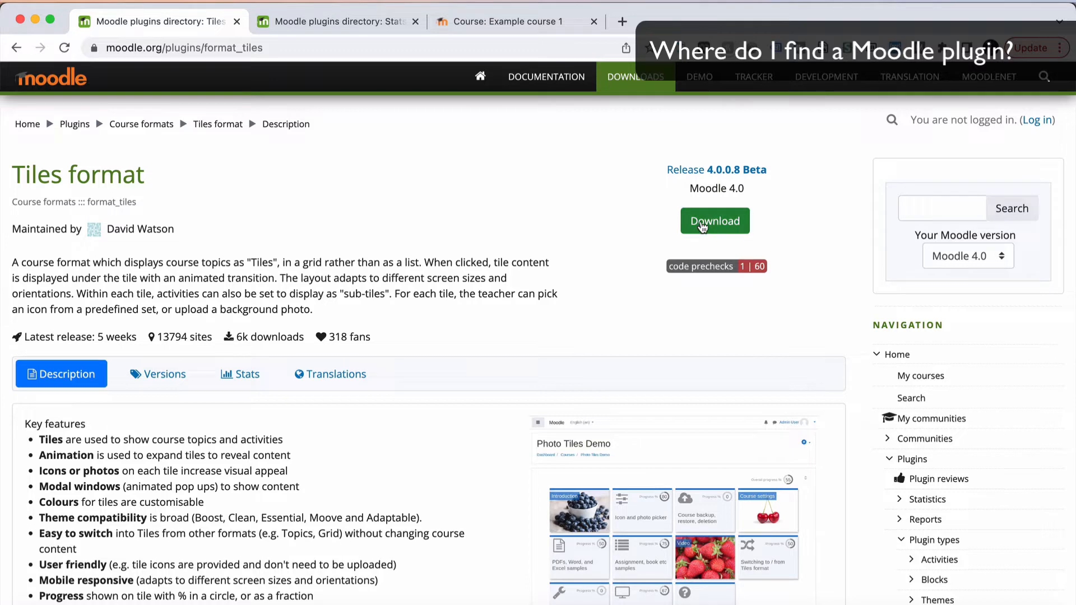
Step: Visit Site administration > Plugins > Install plugins, then return to the plugins directory
click(511, 21)
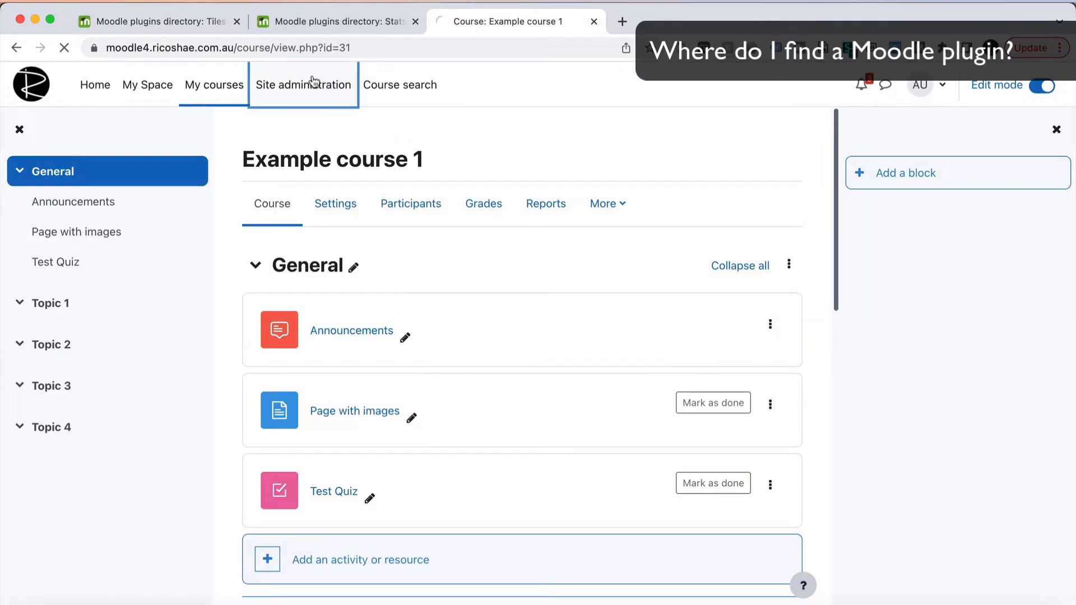
click(302, 84)
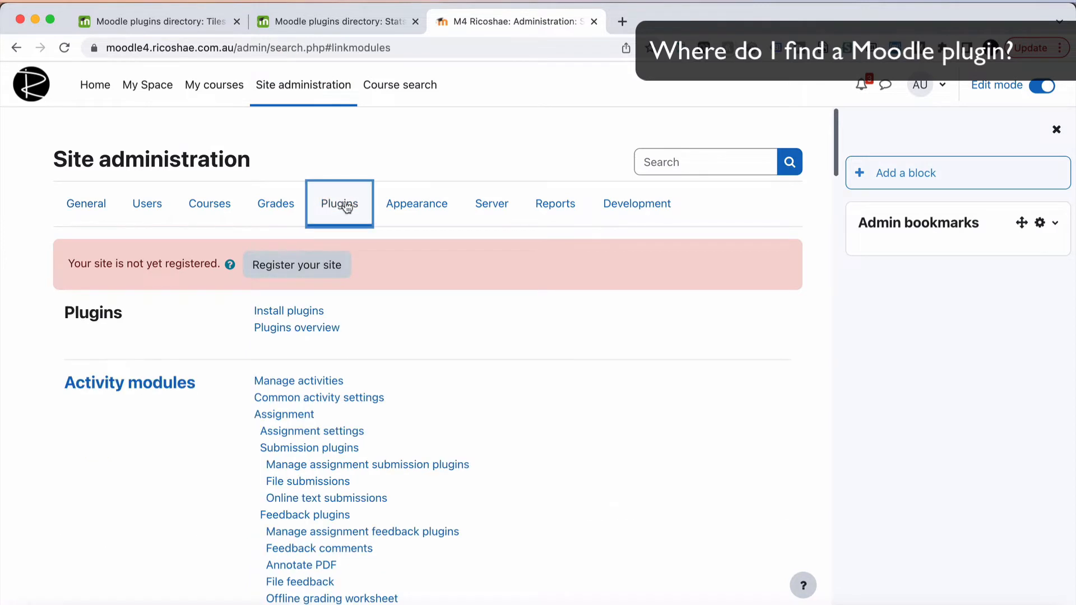
click(288, 311)
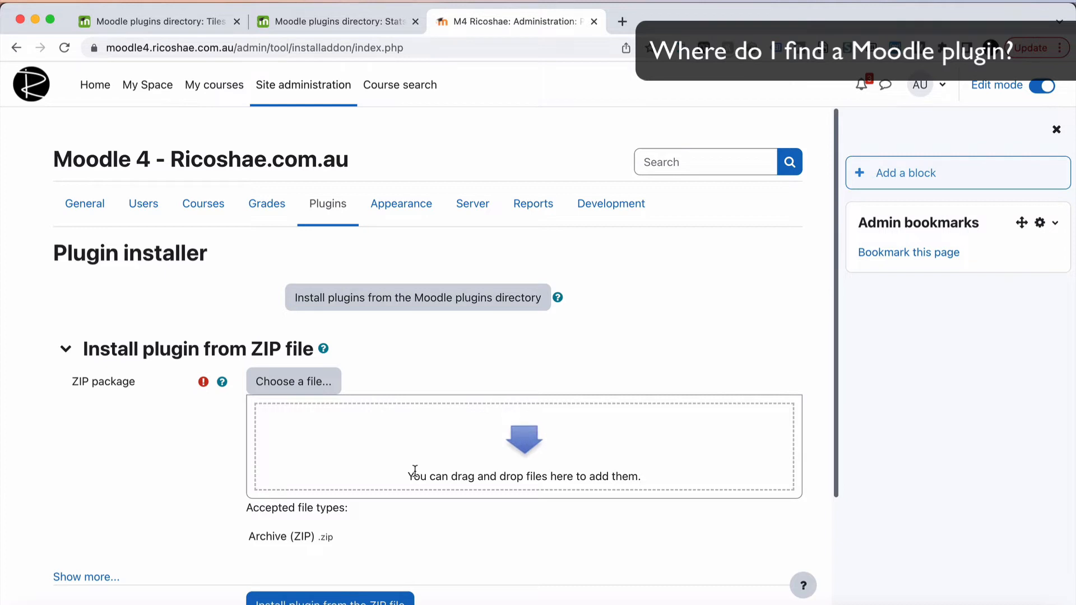
click(158, 21)
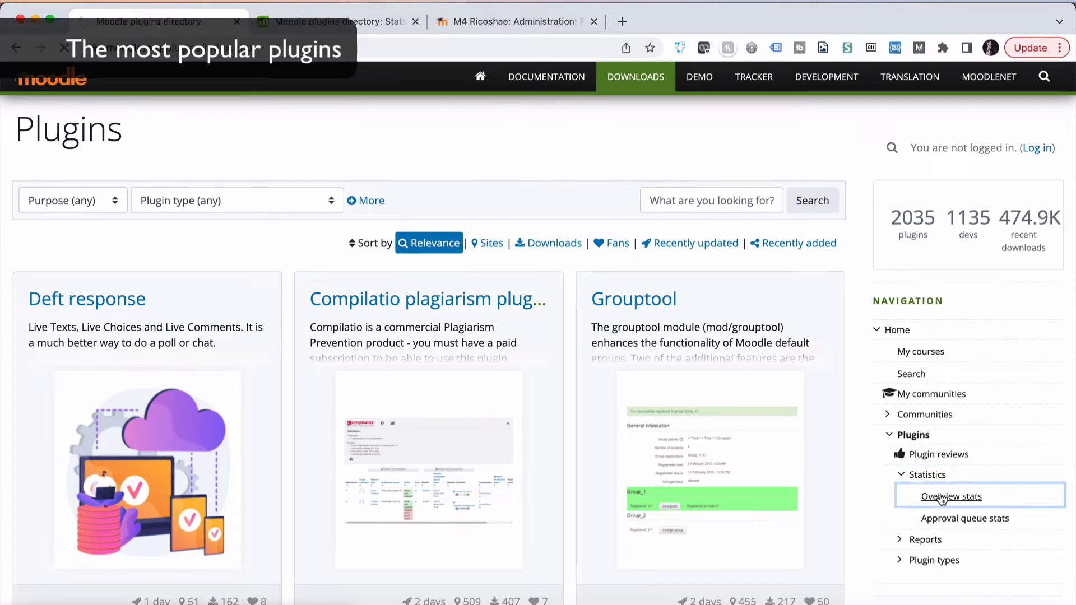
Step: View the Overview stats chart of top plugin downloads over the last 12 months
click(950, 497)
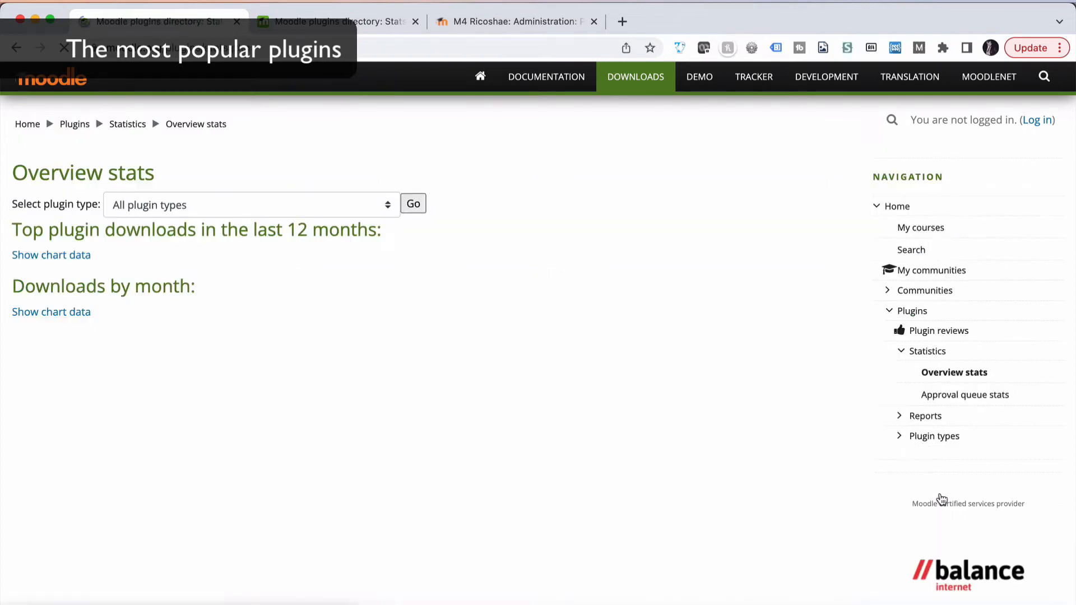
click(51, 254)
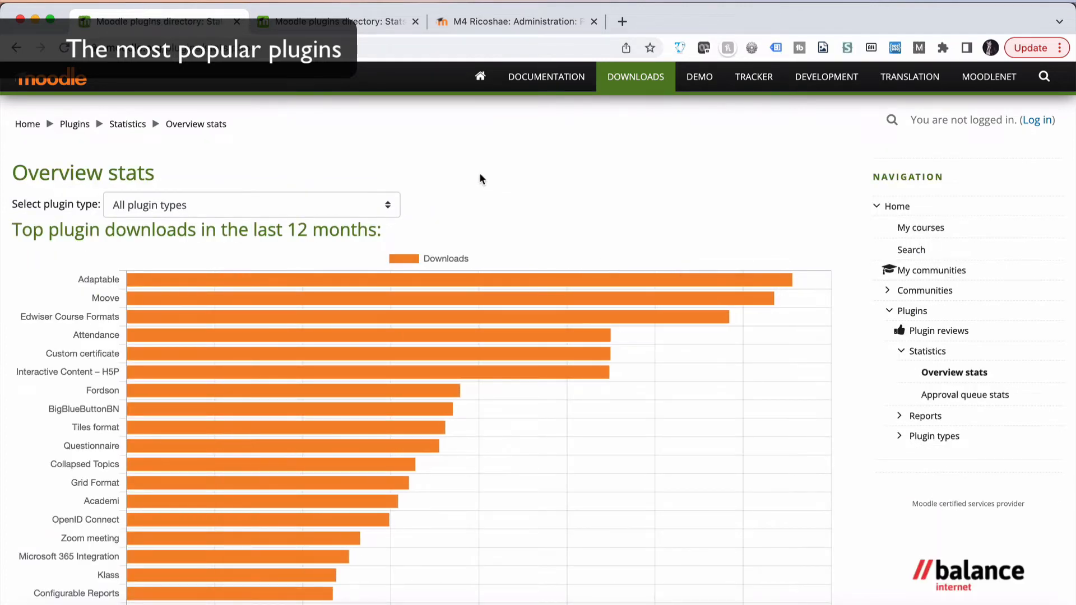
scroll(down, 3)
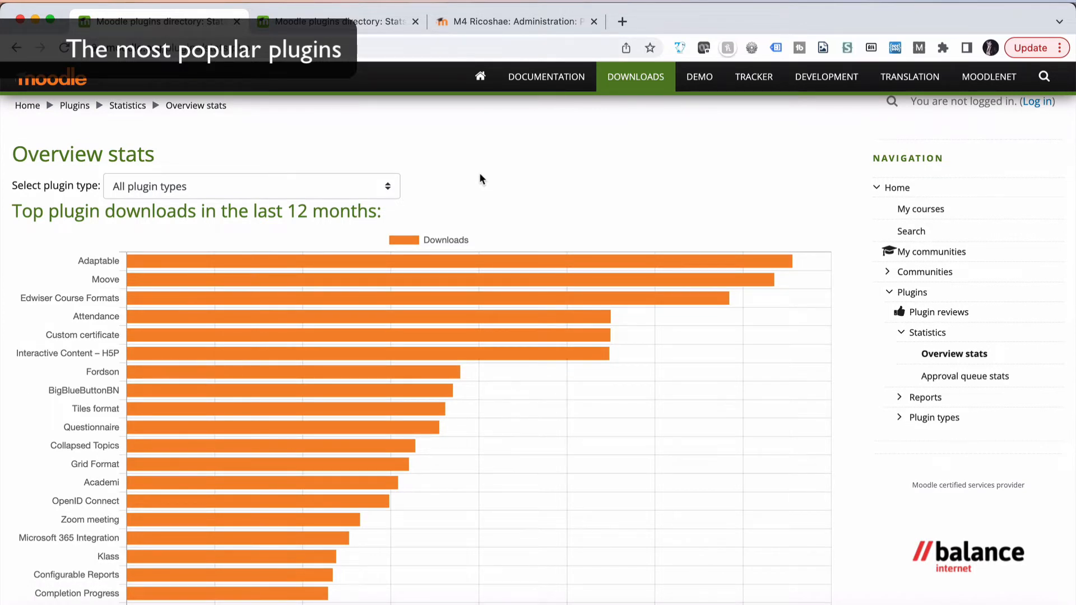
mouse_move(199, 247)
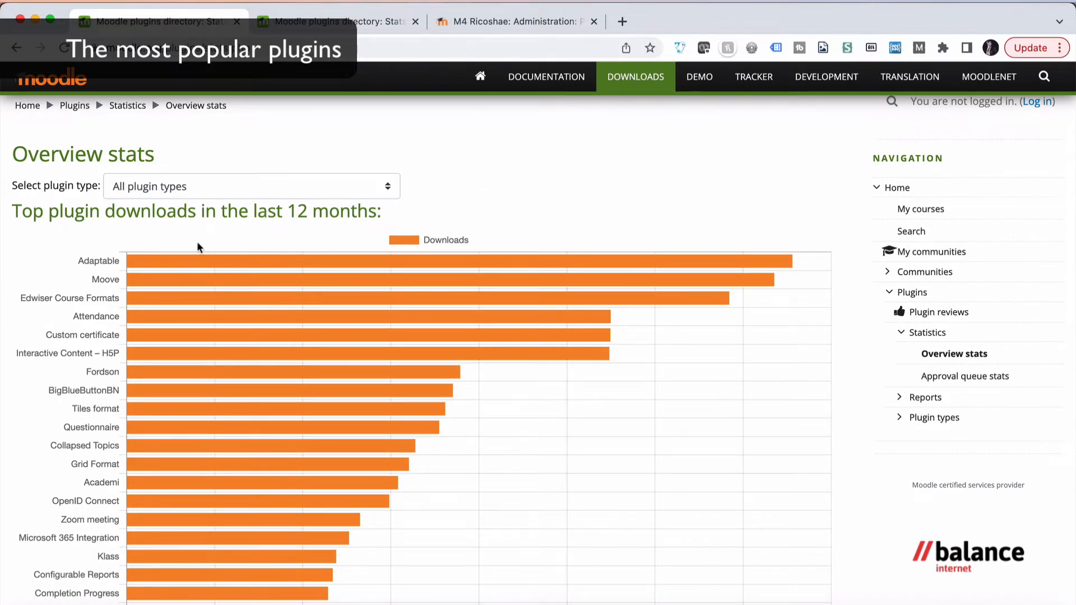
scroll(down, 3)
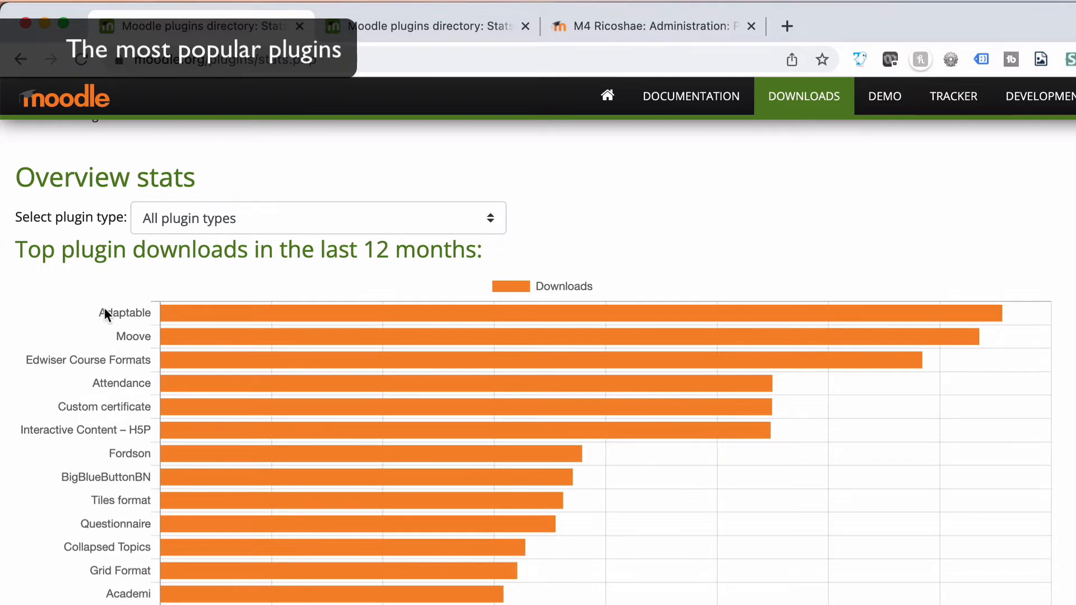
mouse_move(150, 317)
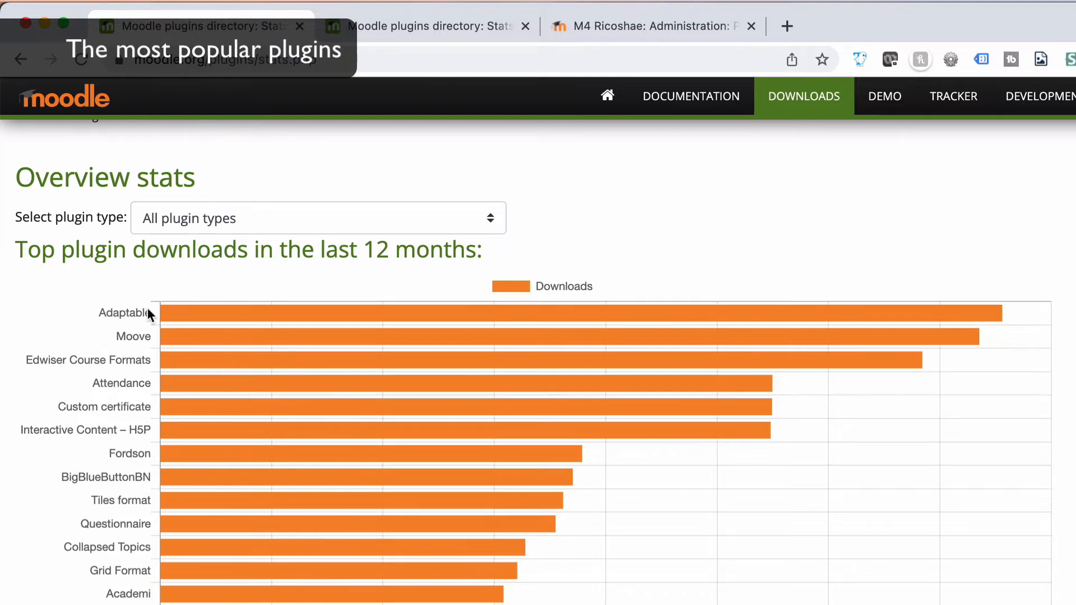
mouse_move(617, 88)
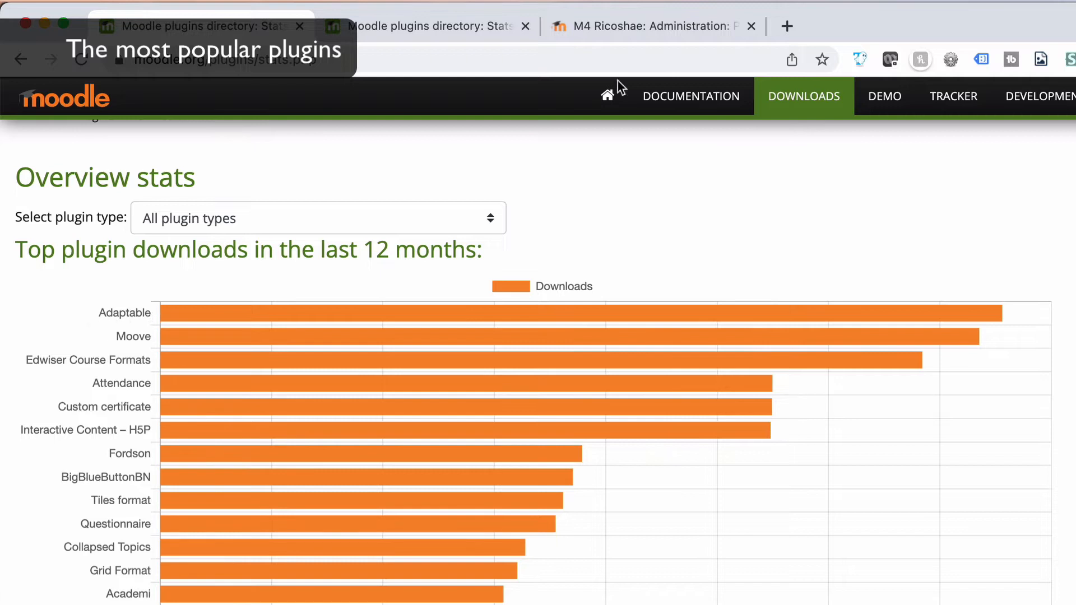
Step: Check the installed themes Adaptable and Moove, then return to the top downloads chart
click(648, 26)
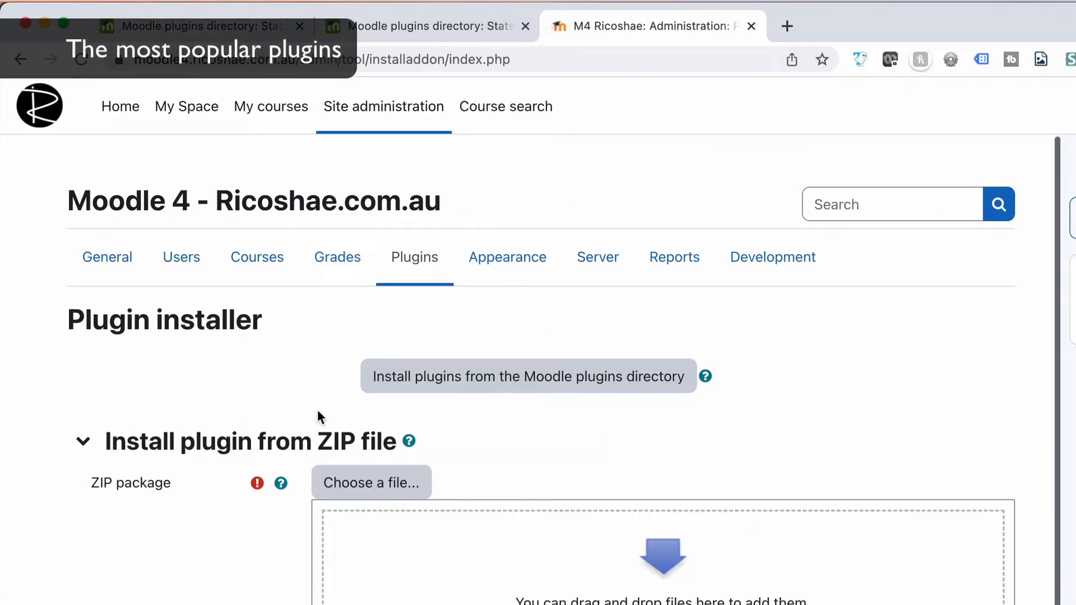
mouse_move(181, 257)
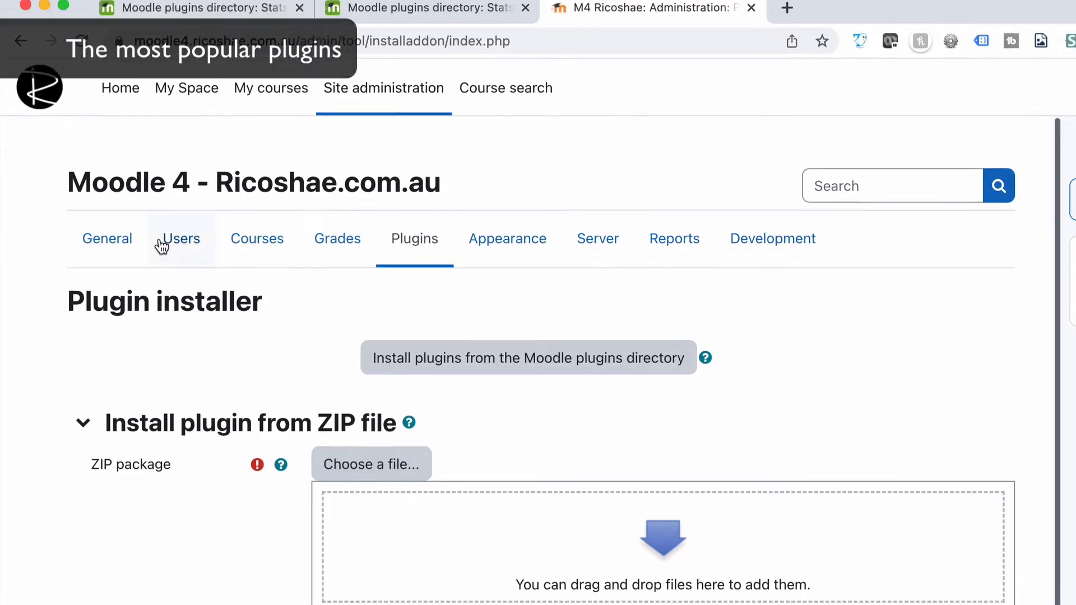
scroll(down, 3)
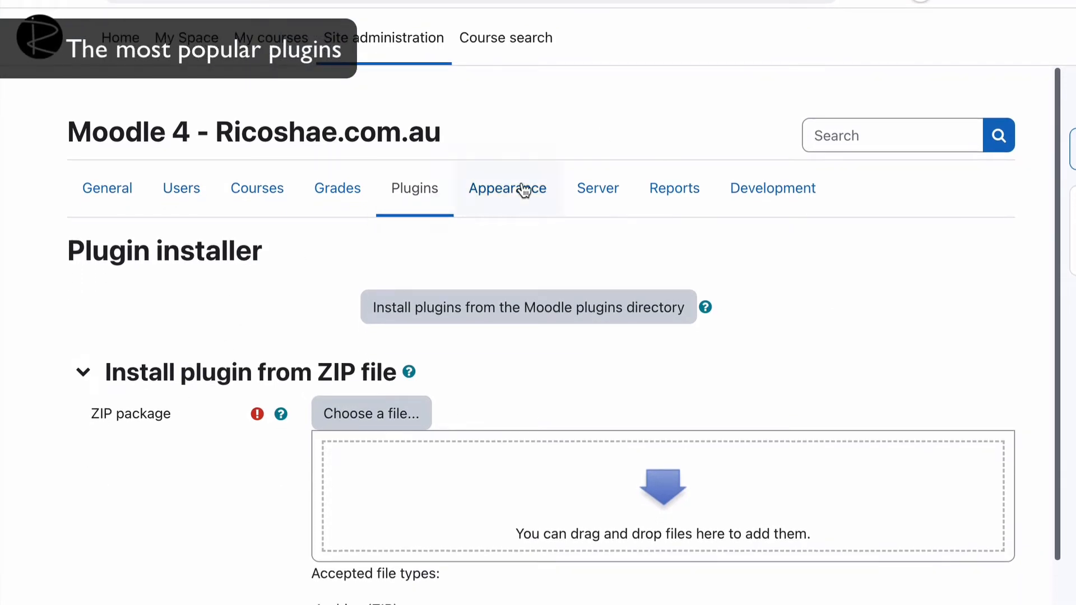
click(507, 189)
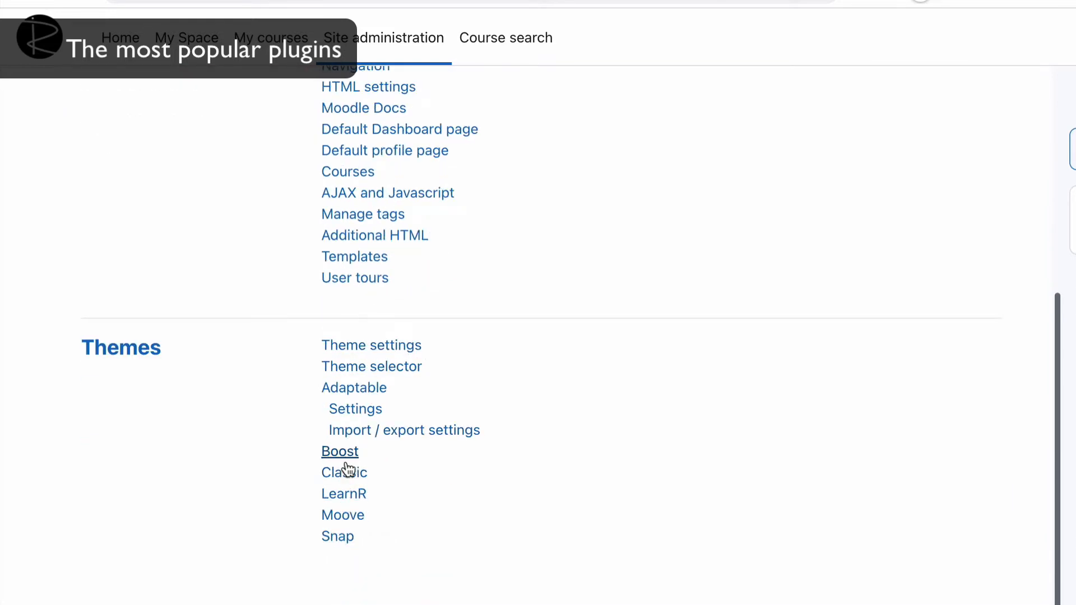
mouse_move(342, 516)
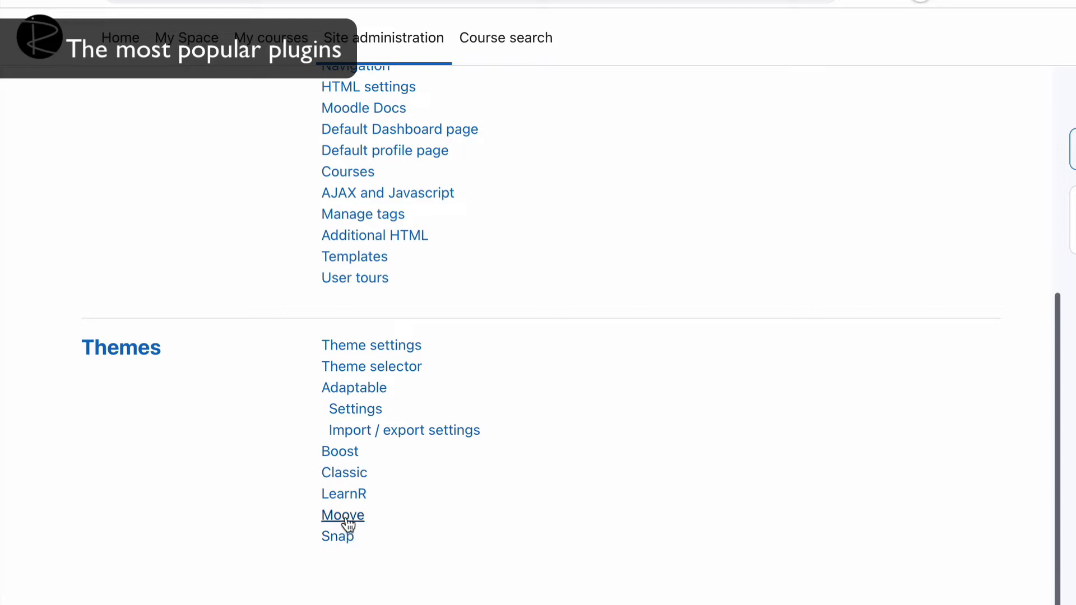
click(343, 515)
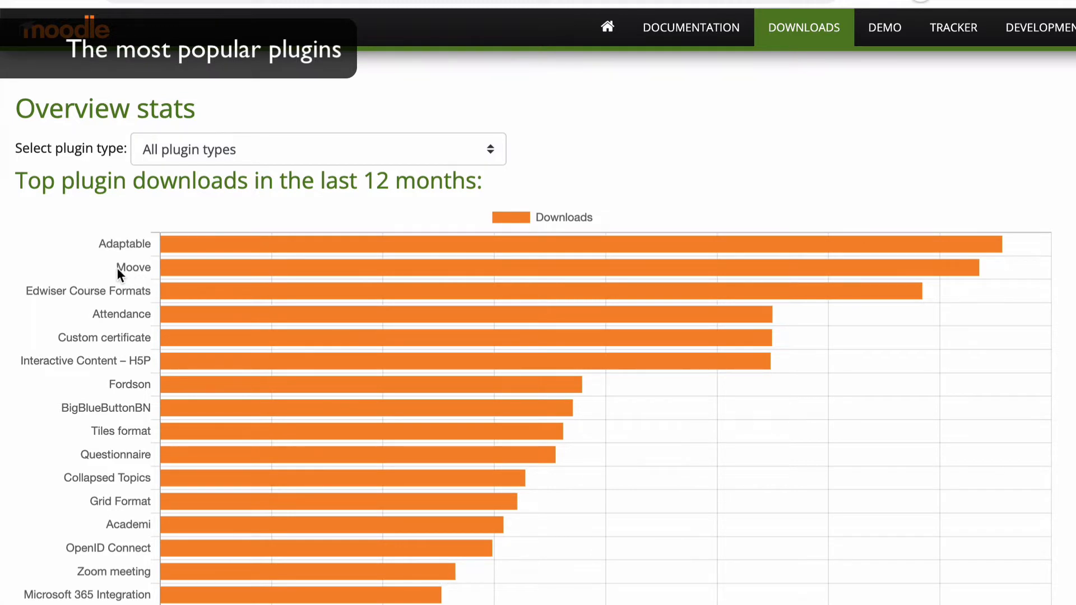
mouse_move(28, 297)
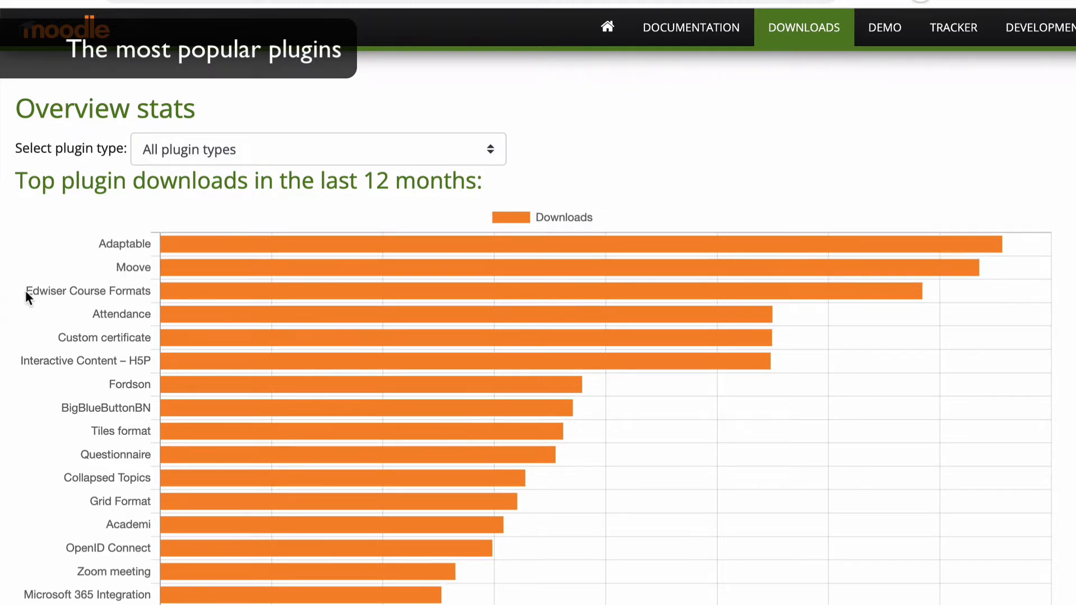
mouse_move(132, 297)
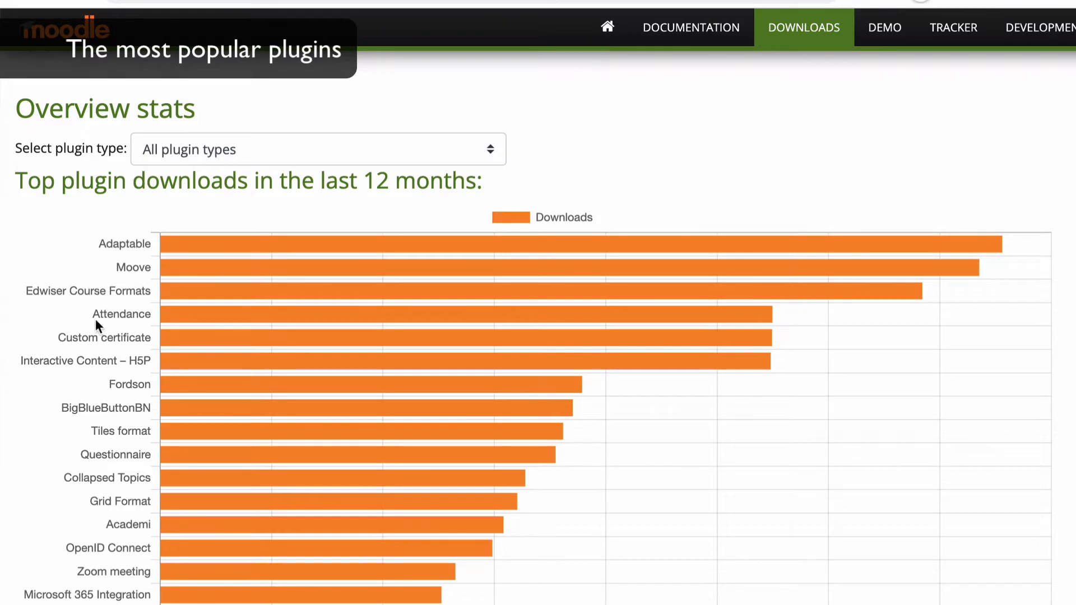
scroll(down, 3)
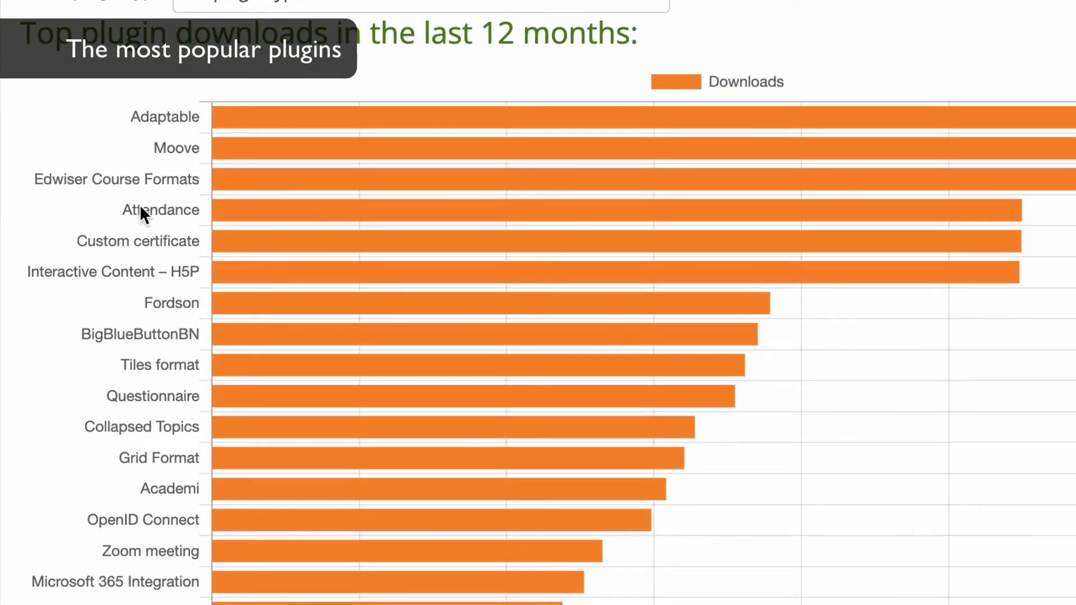
mouse_move(147, 218)
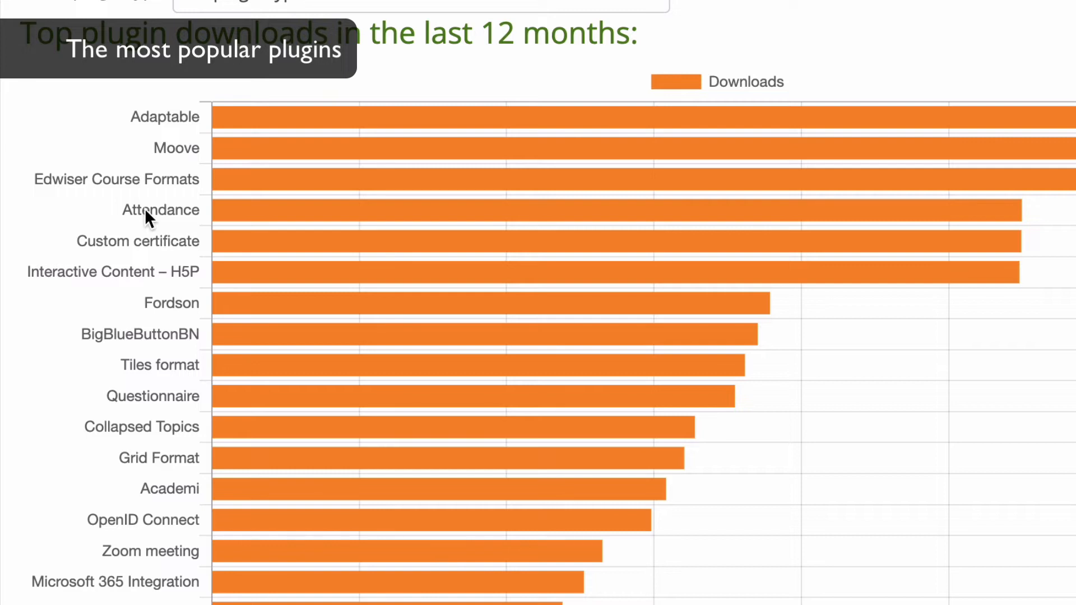
mouse_move(120, 248)
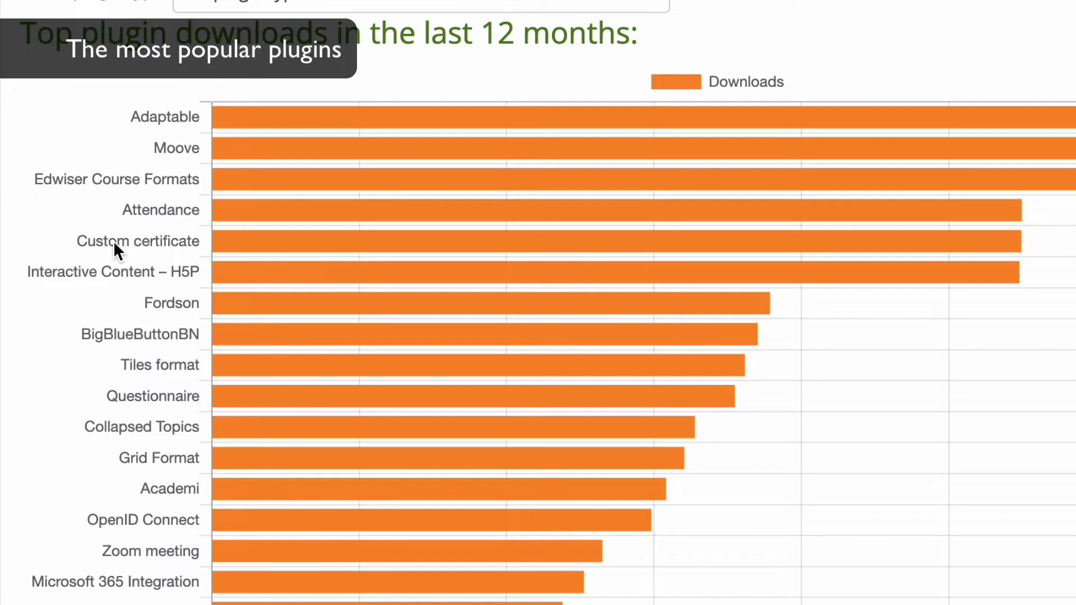
mouse_move(71, 281)
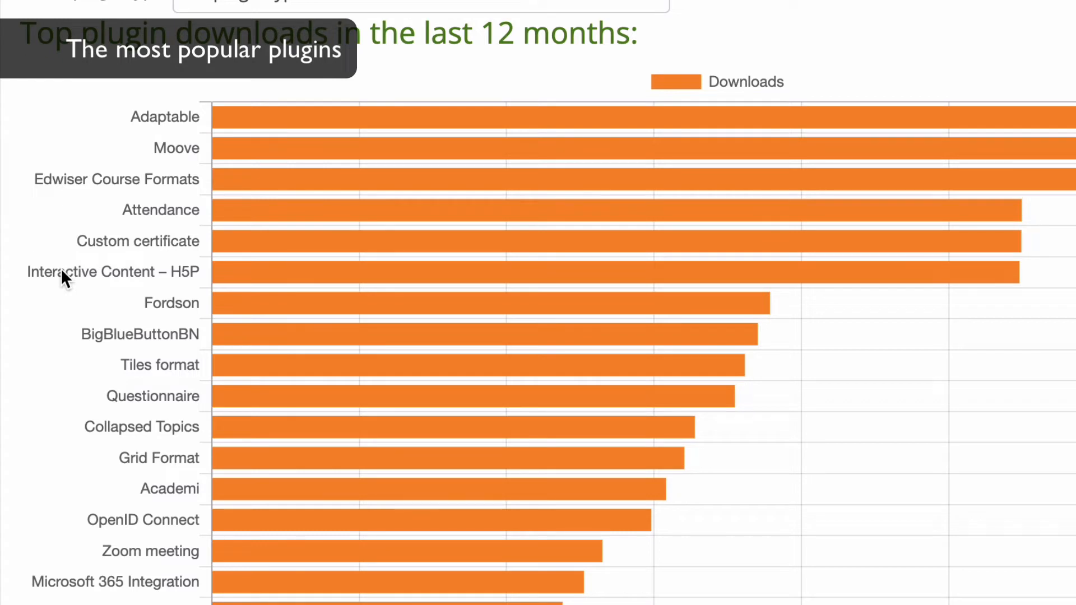
mouse_move(160, 312)
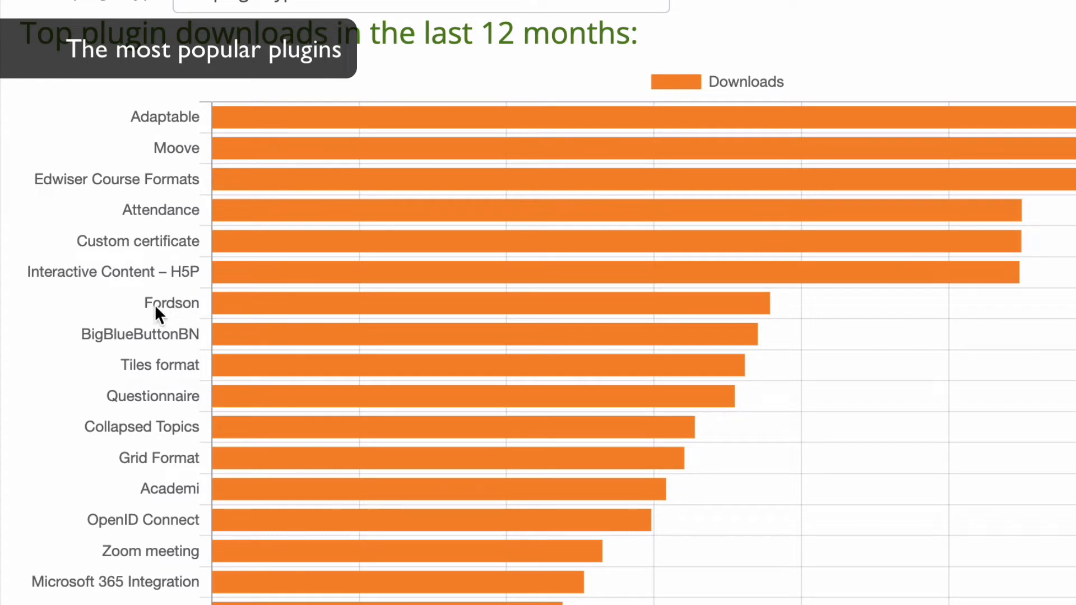
mouse_move(102, 343)
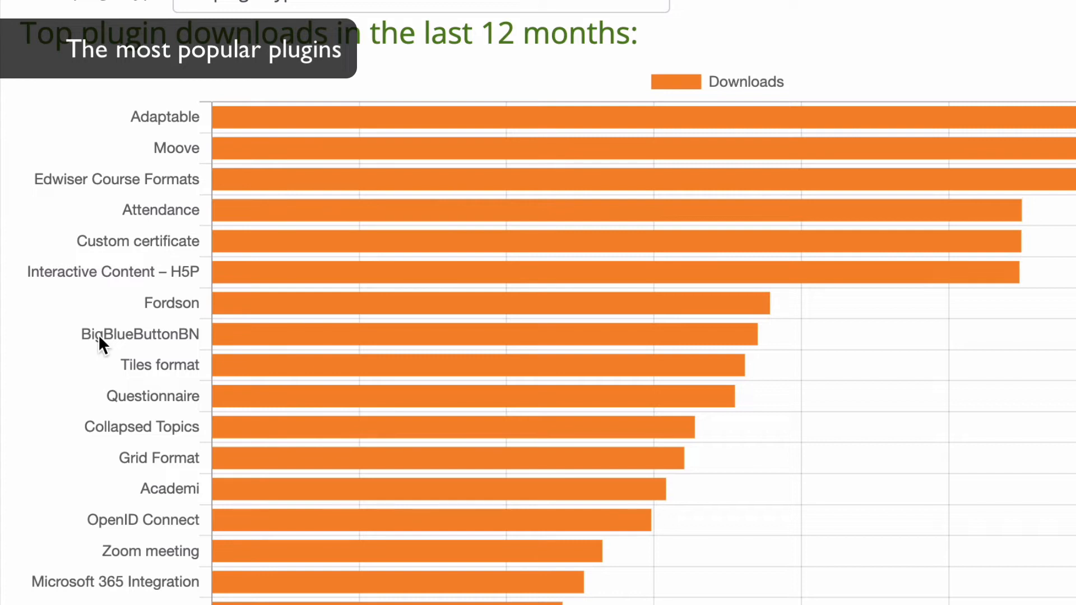
mouse_move(158, 370)
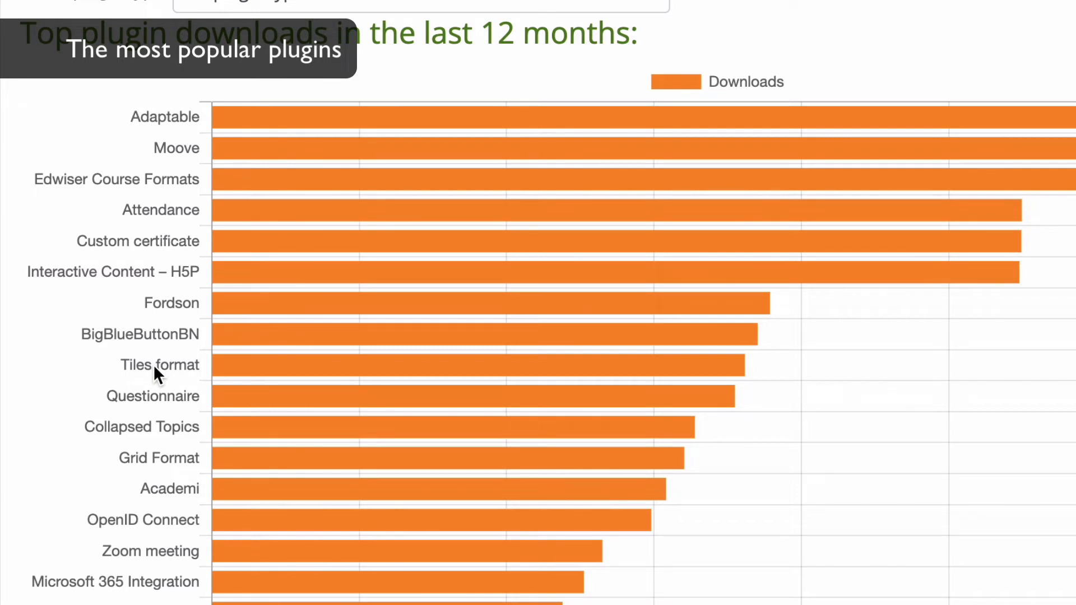
mouse_move(226, 391)
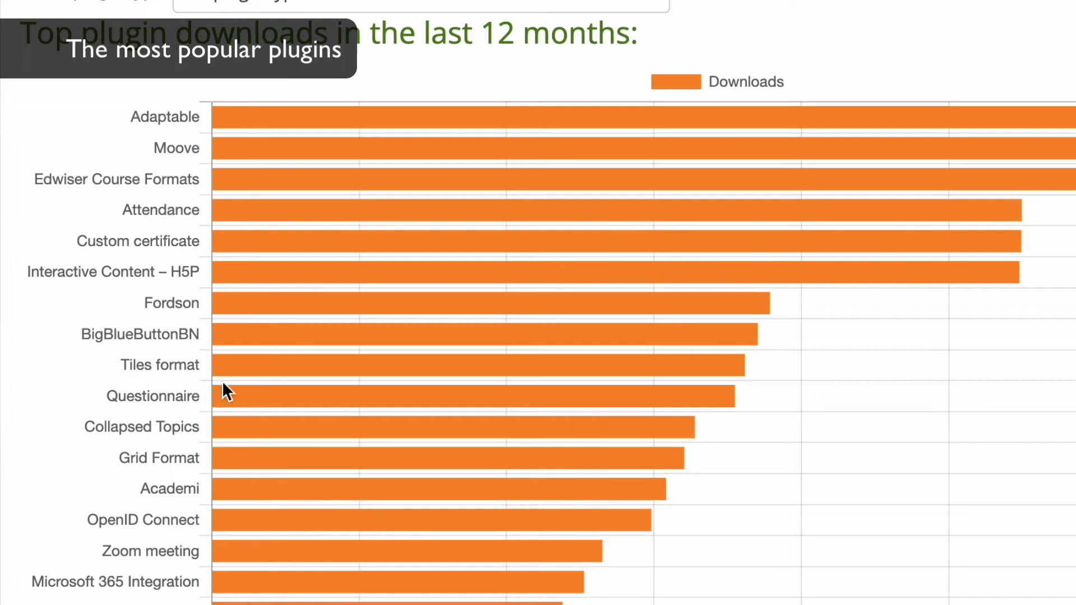
mouse_move(166, 417)
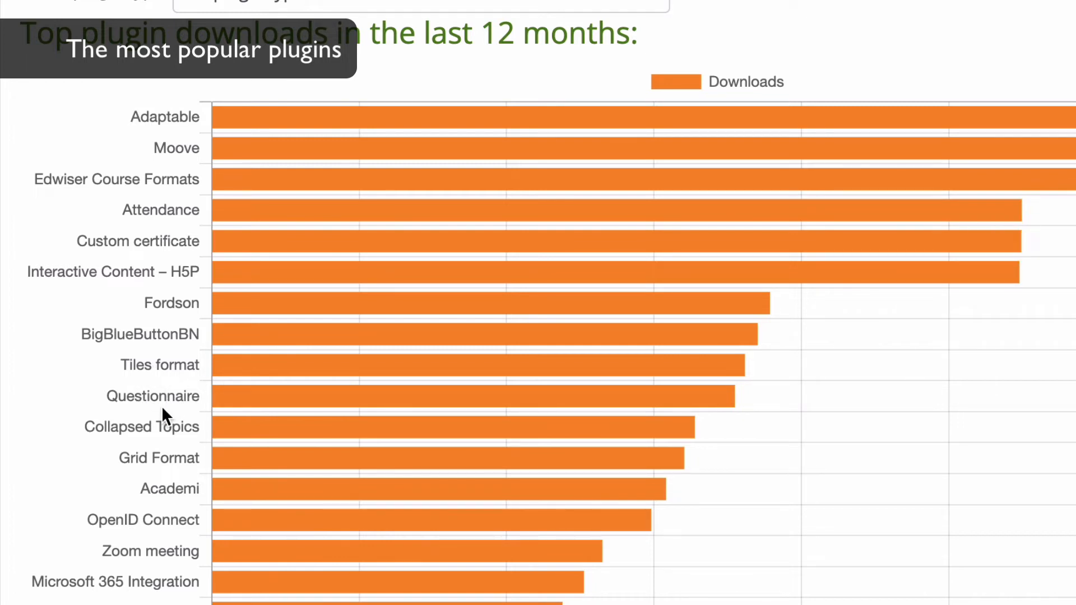
mouse_move(167, 443)
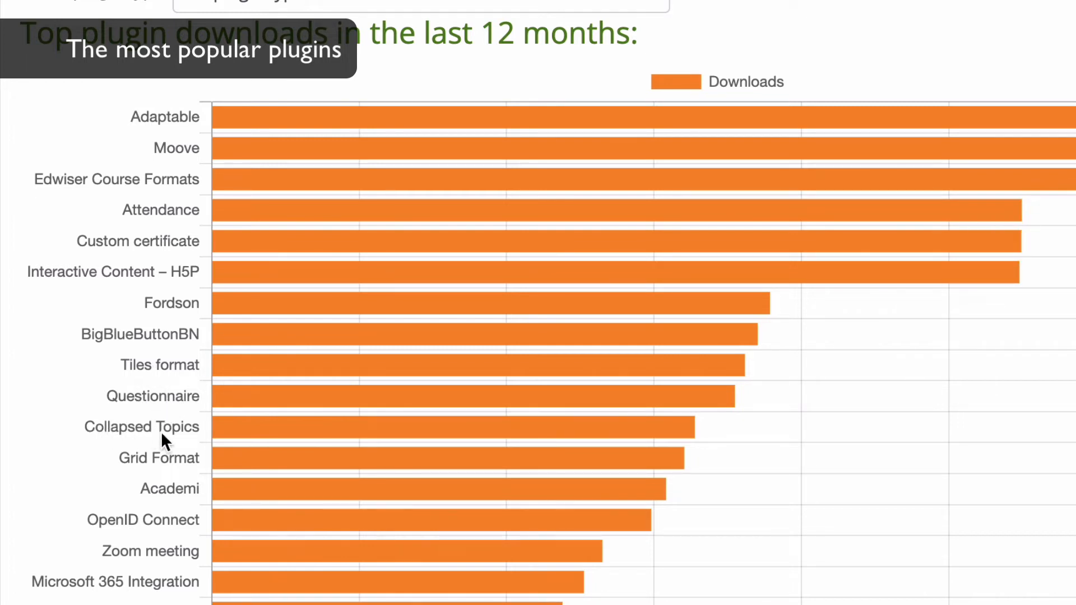
mouse_move(141, 465)
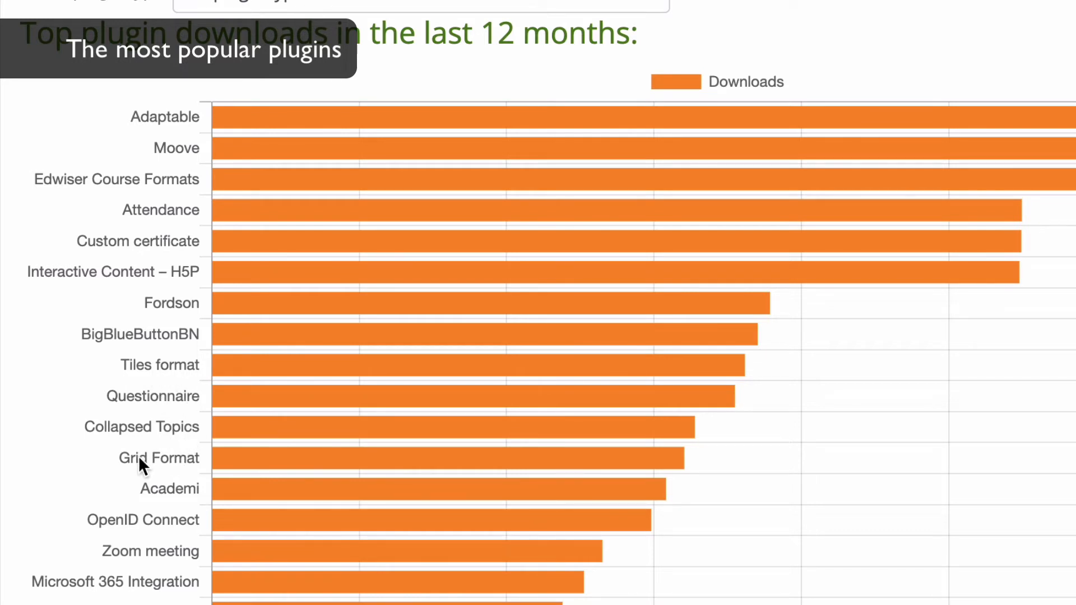
mouse_move(159, 496)
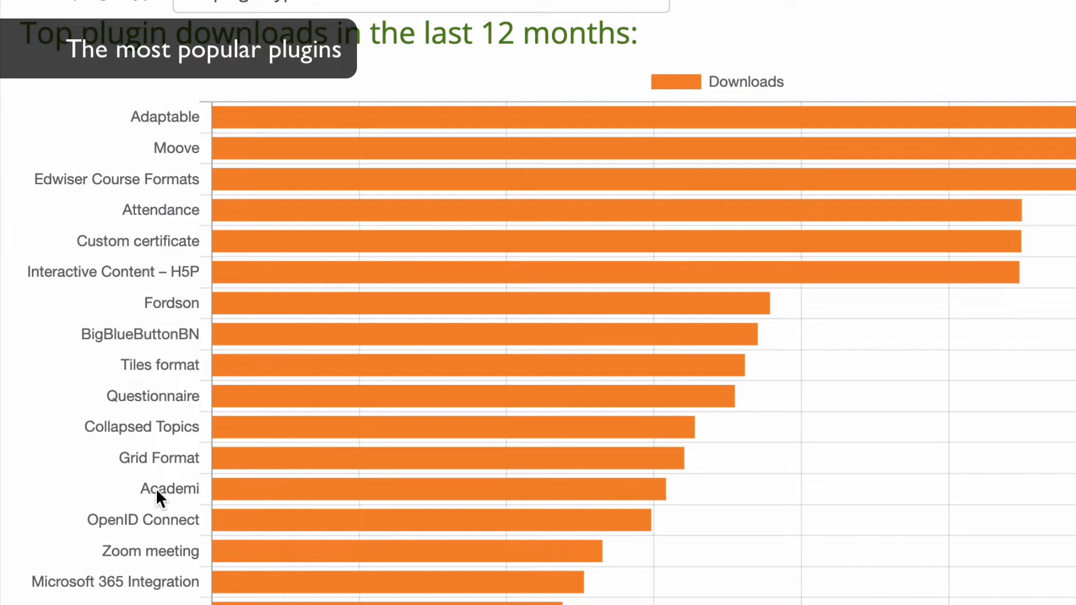
scroll(down, 3)
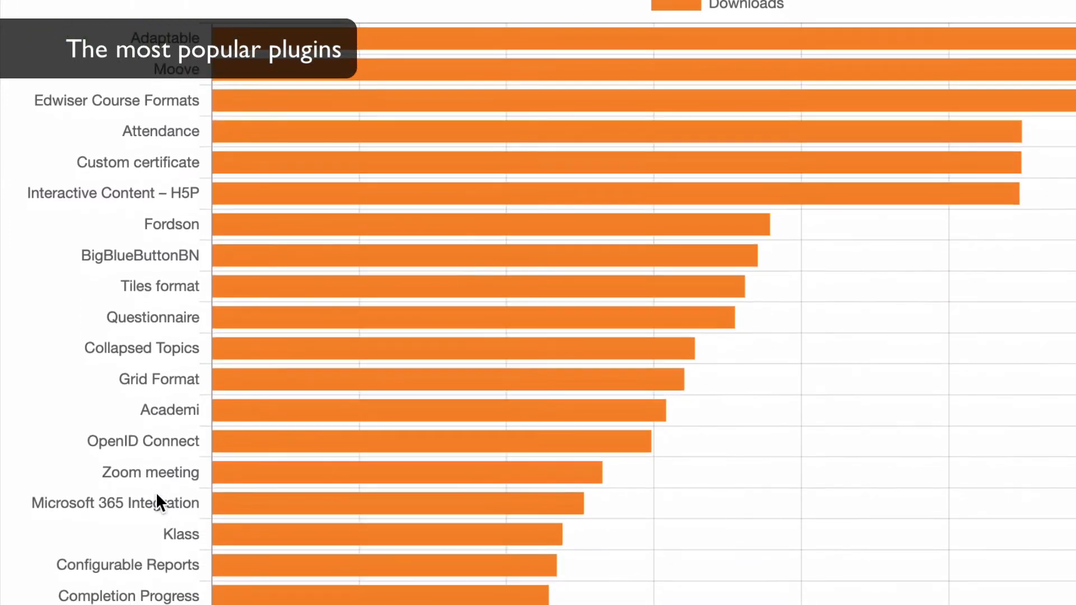
mouse_move(177, 447)
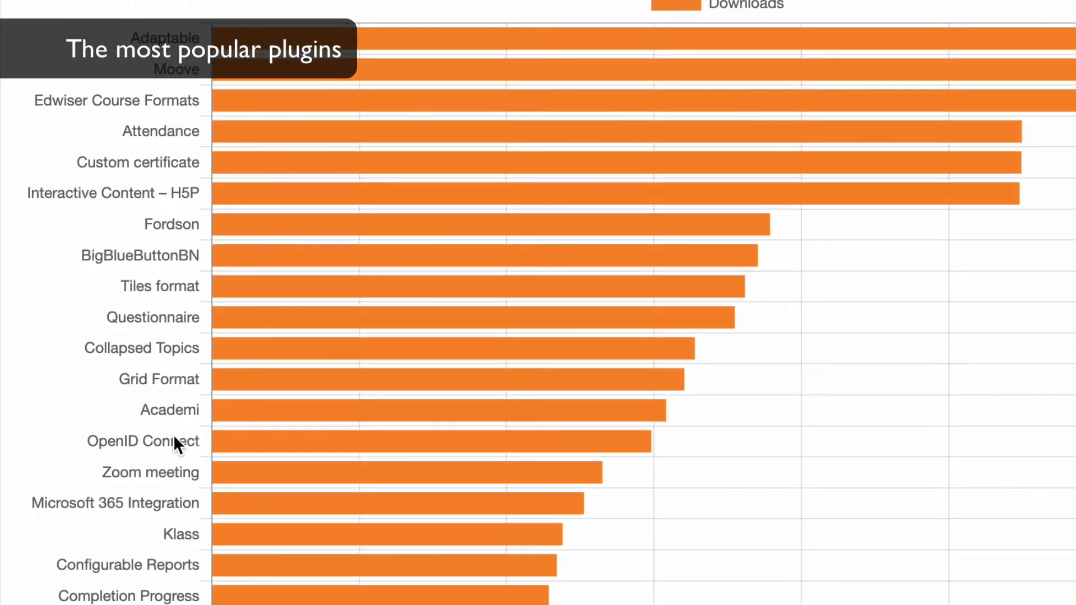
mouse_move(110, 480)
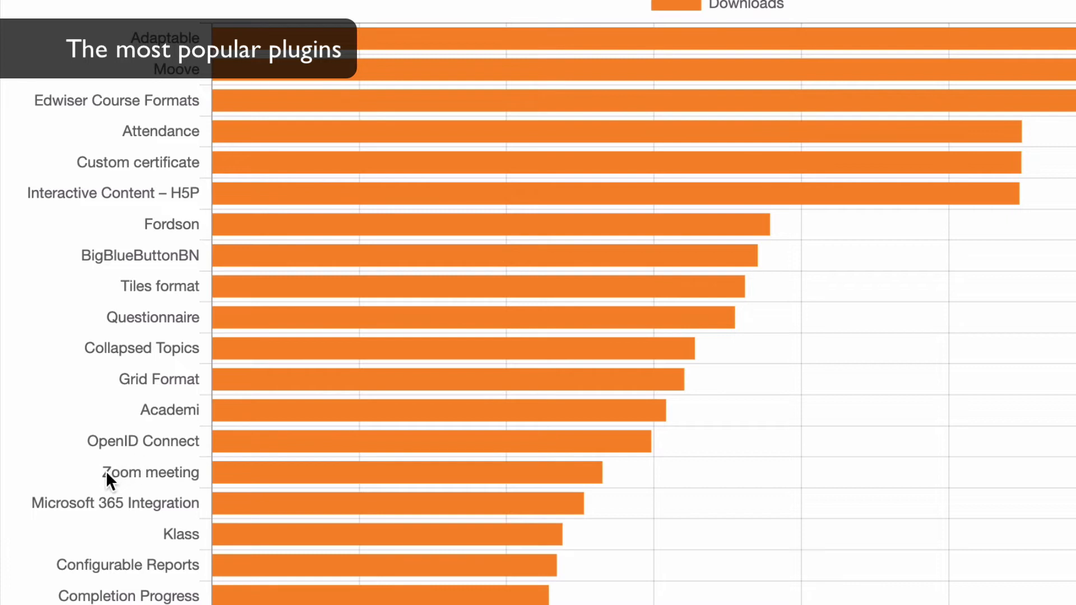
mouse_move(128, 478)
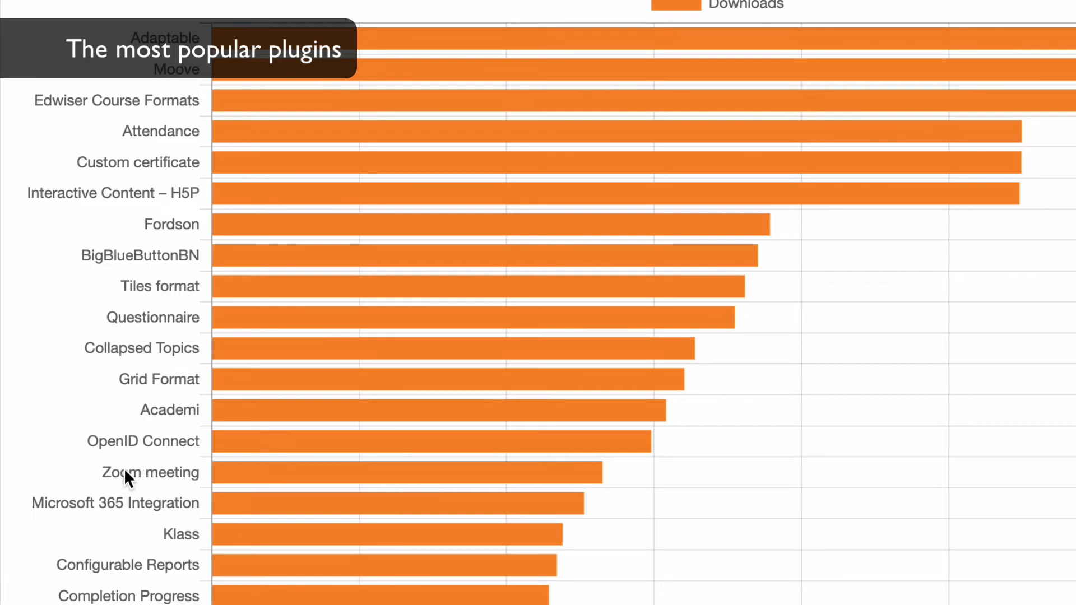
mouse_move(102, 512)
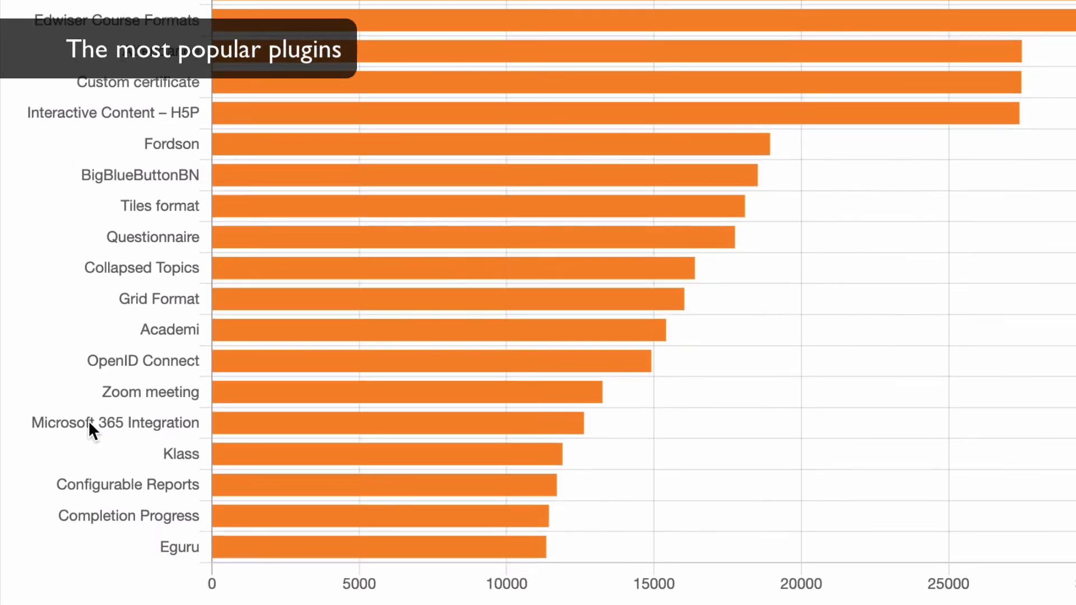
mouse_move(96, 524)
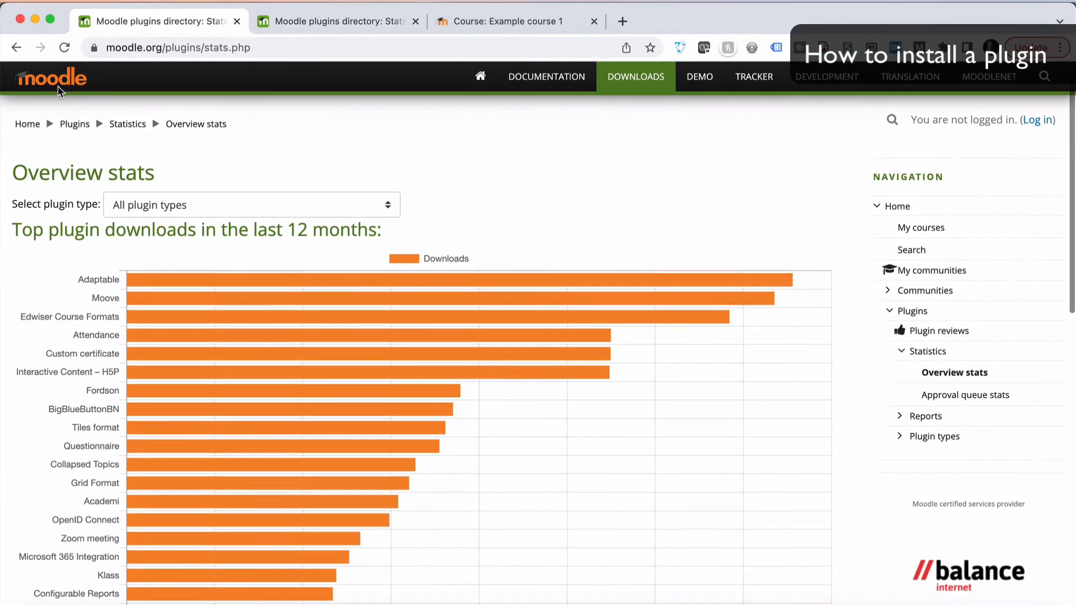
Step: Search for 'competio', open Completion Progress, and download its Moodle 4.0 ZIP
click(74, 124)
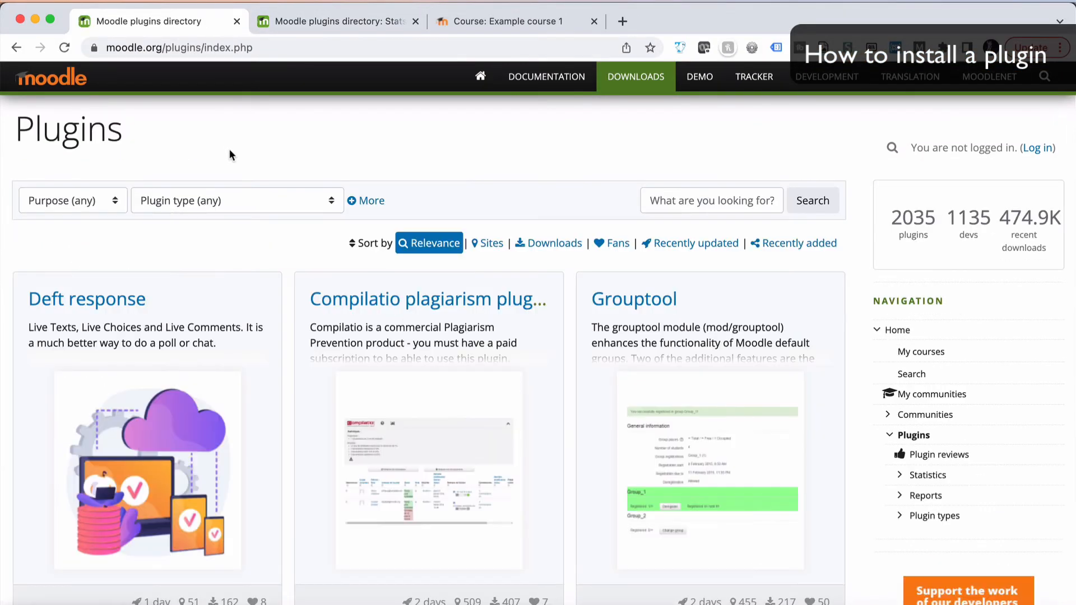
text(competion progress)
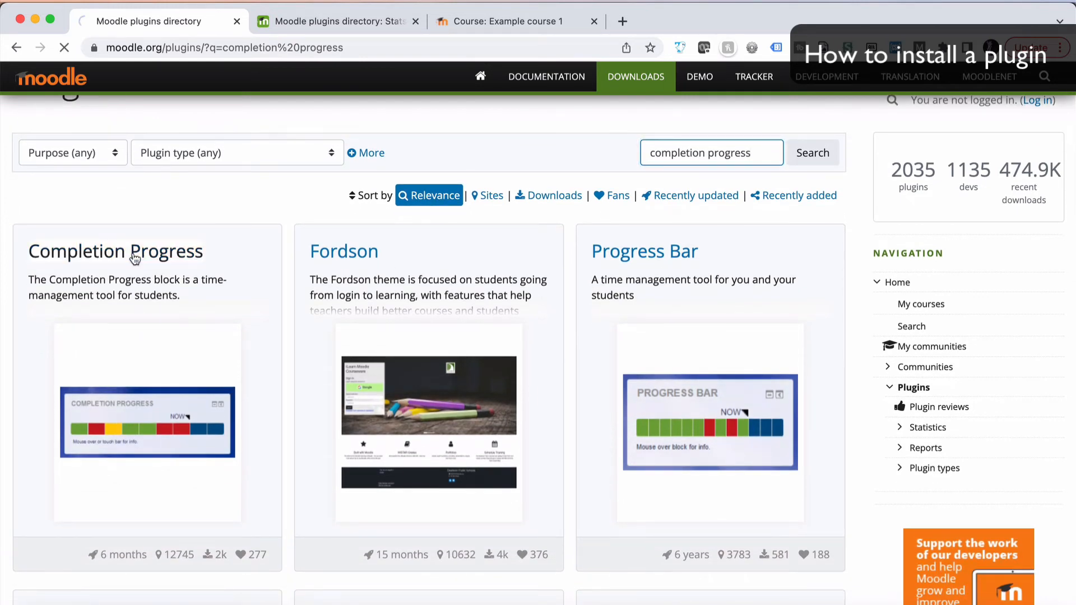
click(114, 250)
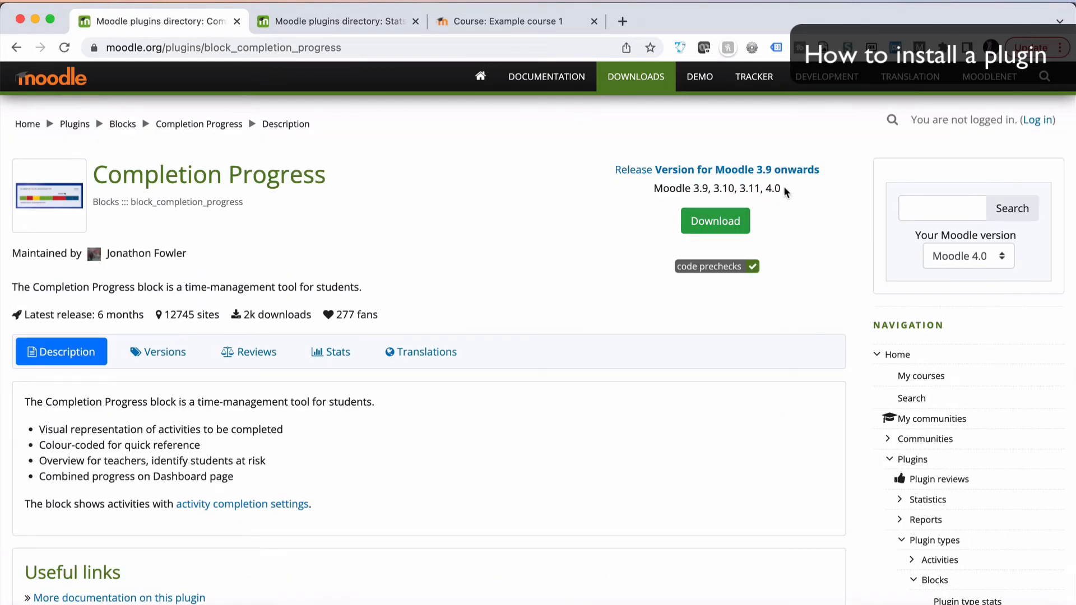
click(968, 256)
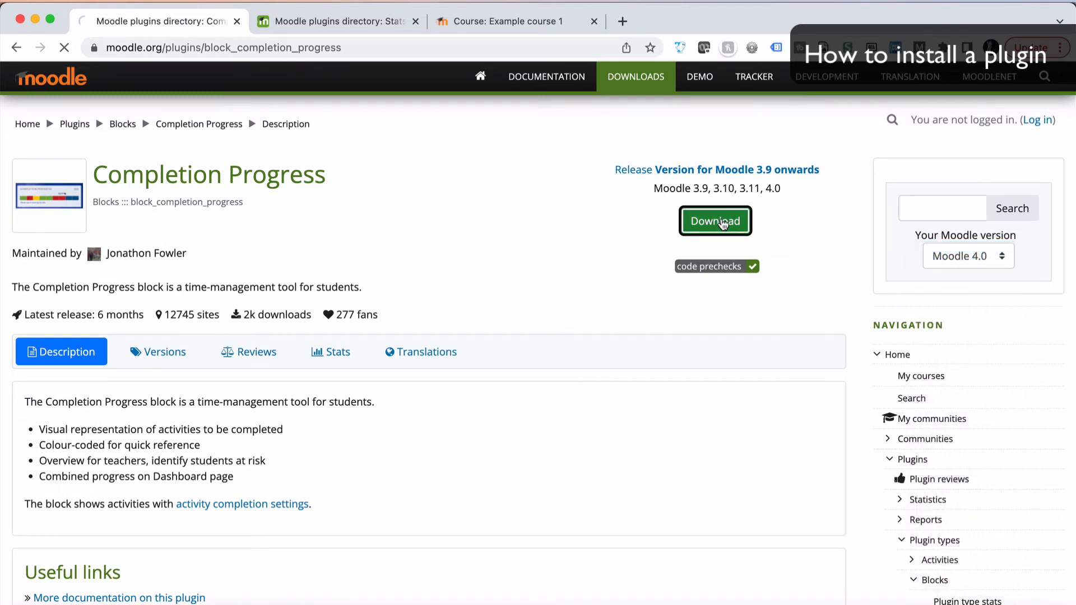
click(715, 221)
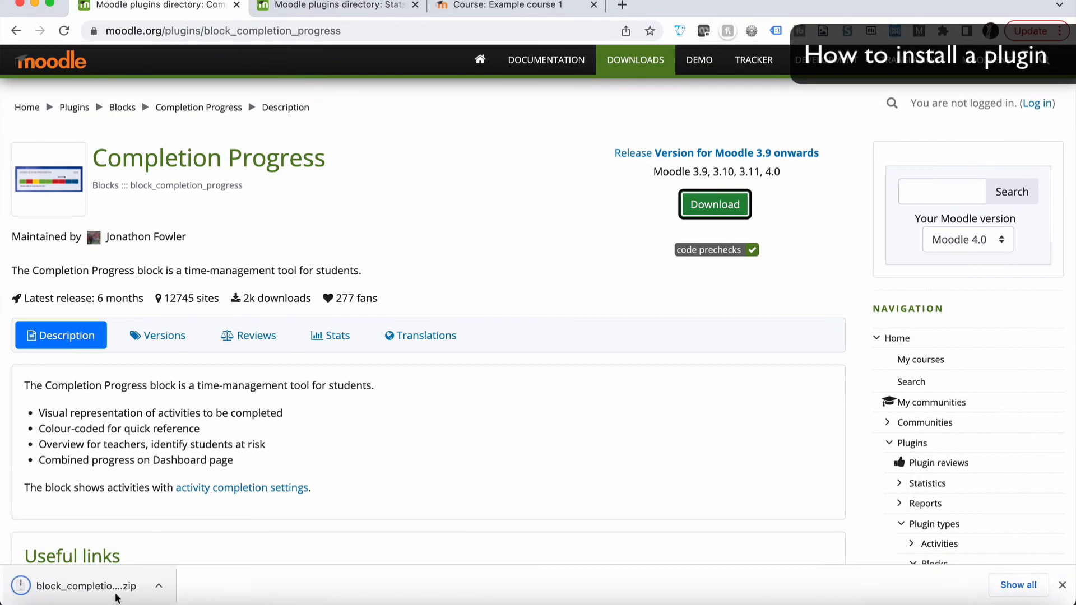
Step: Go to Site administration > Plugins > Install plugins on the Moodle site
click(501, 6)
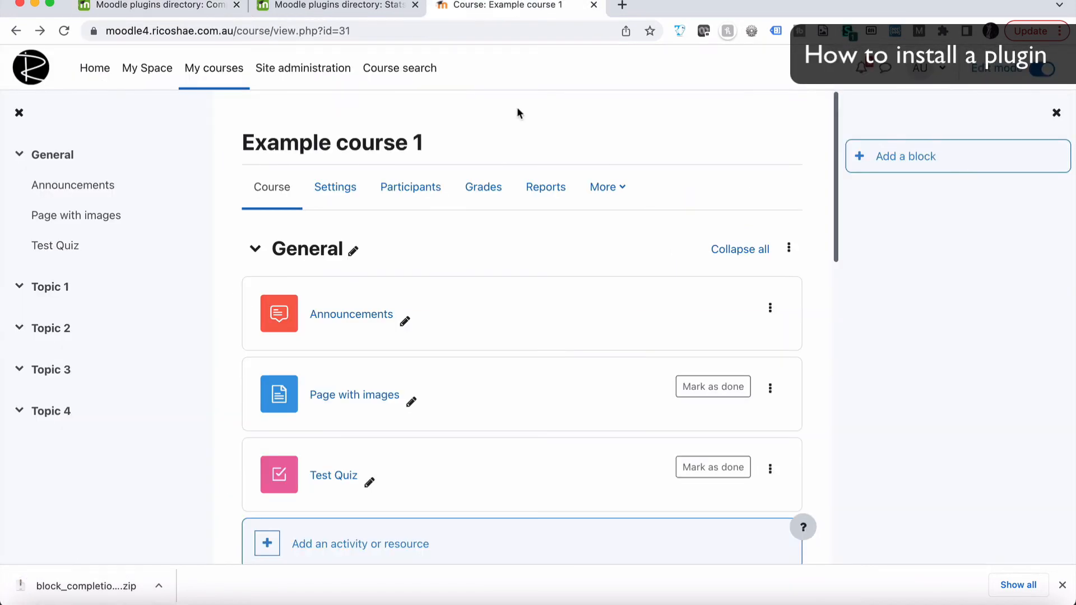
click(303, 67)
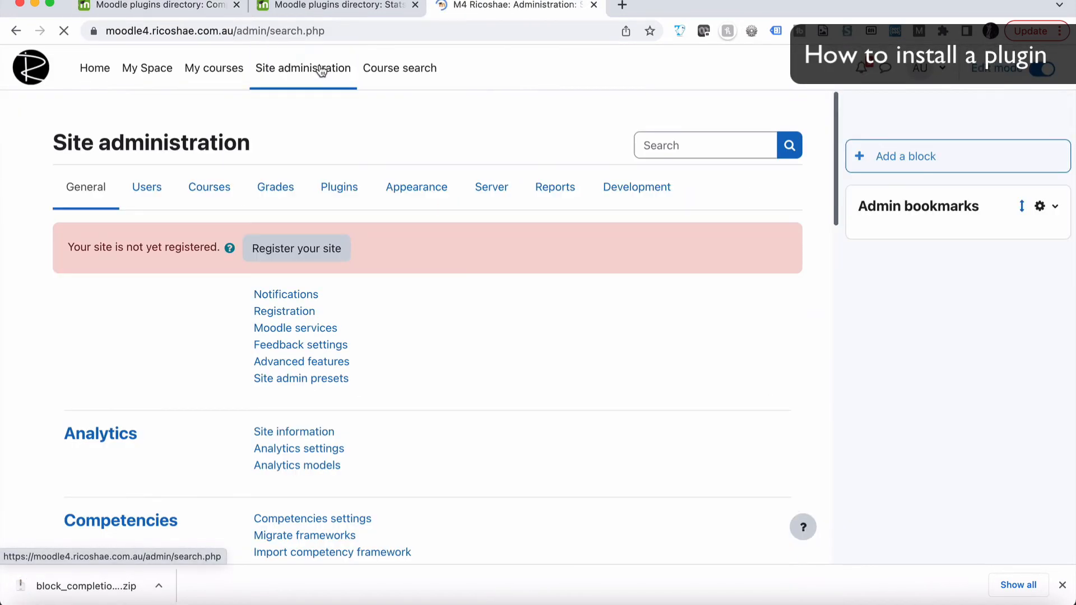
click(339, 186)
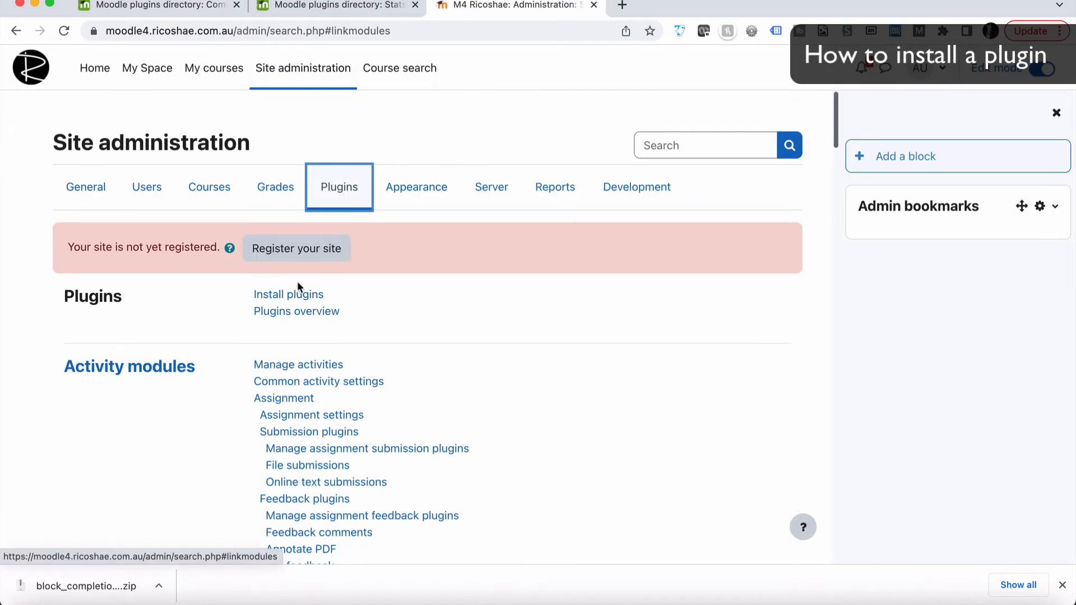
click(288, 295)
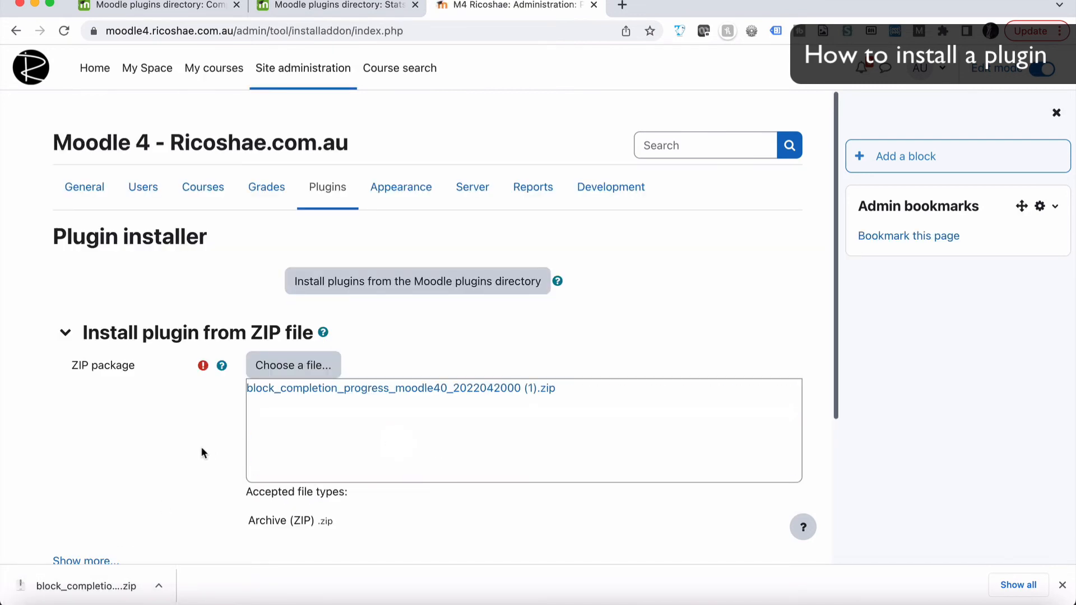
Step: Install the Completion Progress ZIP, continuing past validation to the site upgrade Notifications page
click(329, 489)
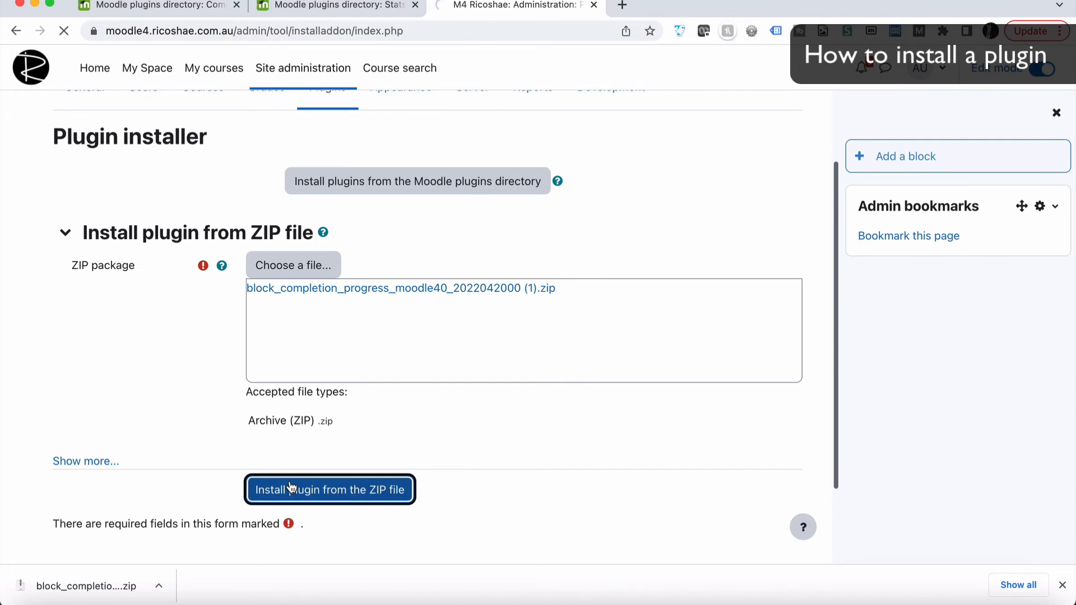
click(329, 489)
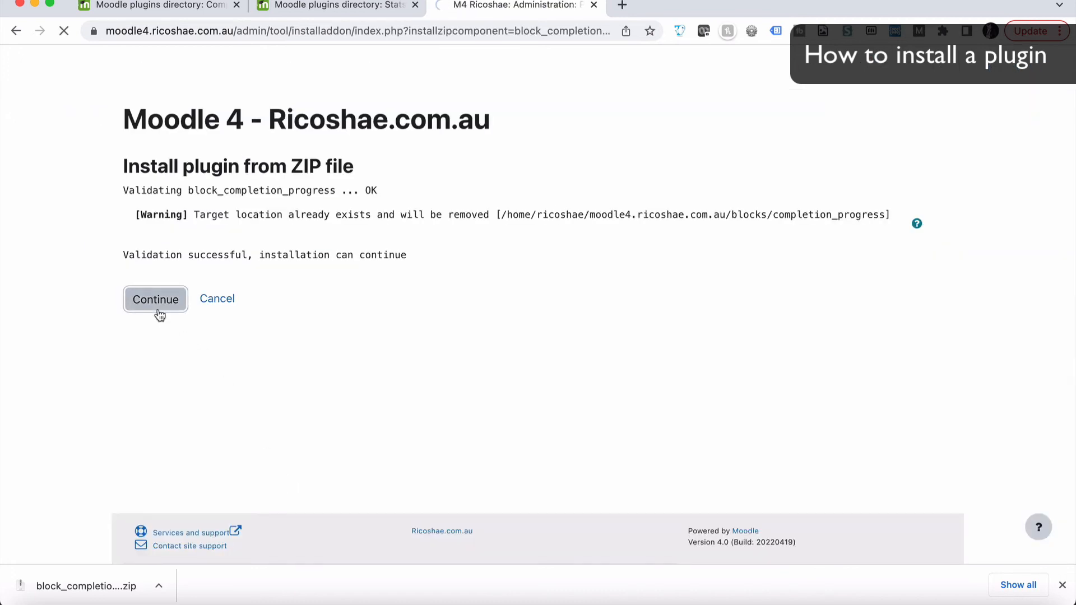
click(156, 300)
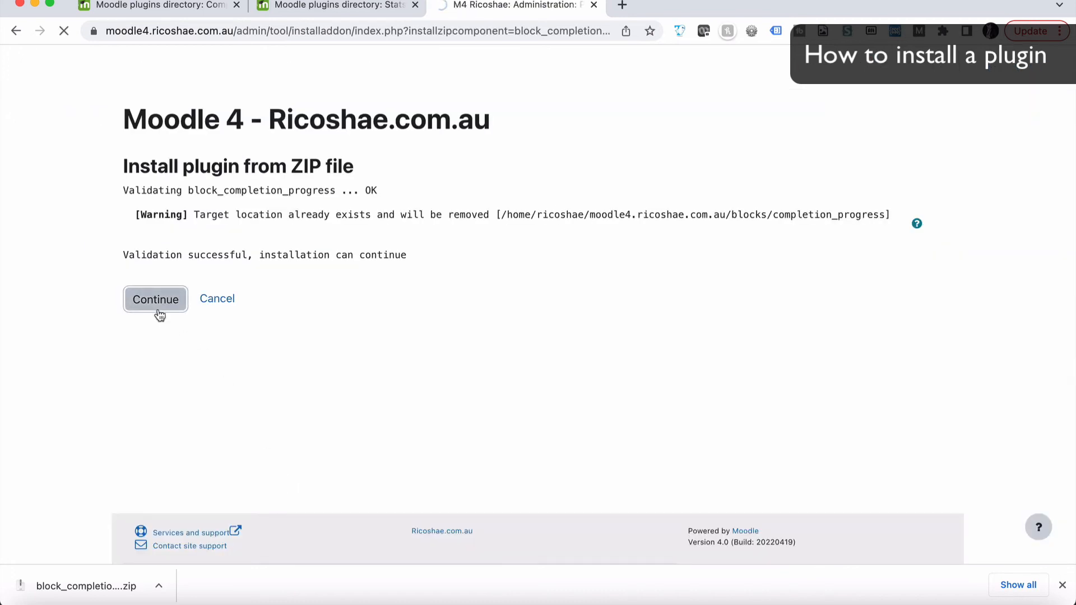
click(155, 299)
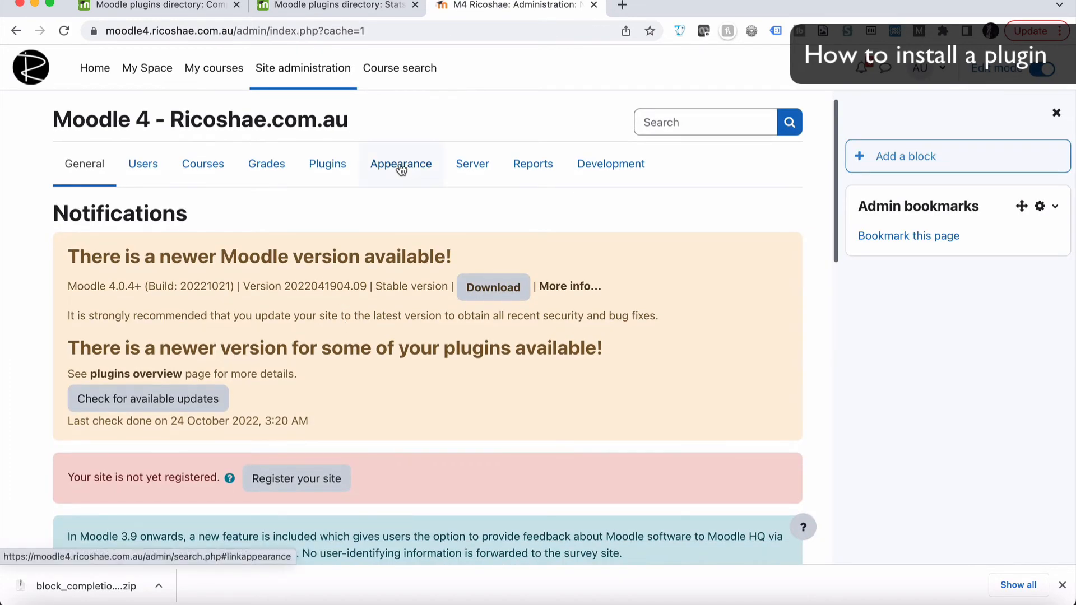
Step: Open Example course 1 from My courses and add the Completion Progress block
click(214, 68)
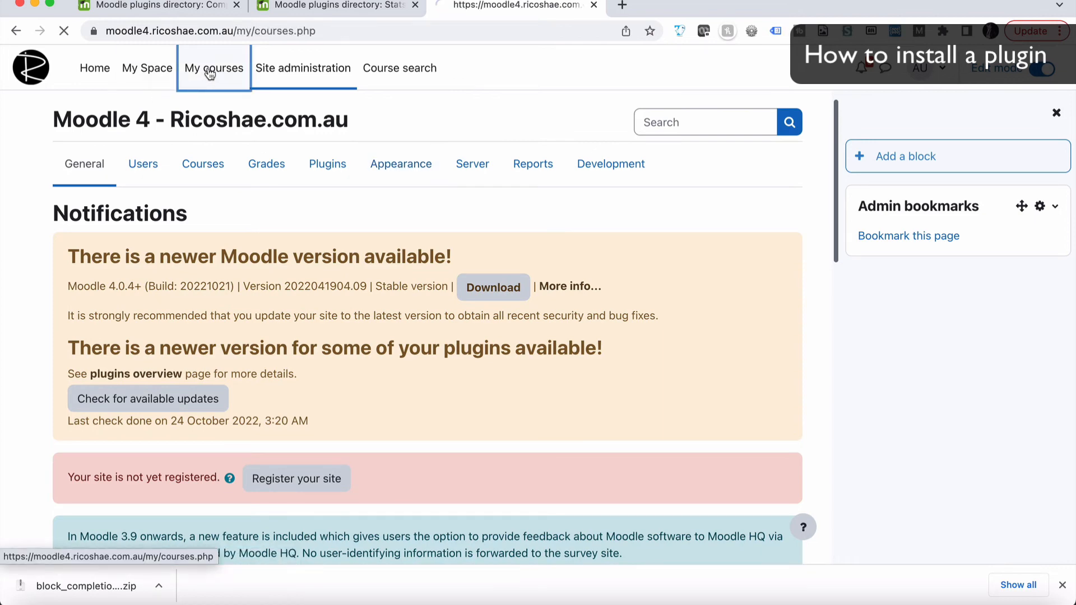
click(213, 68)
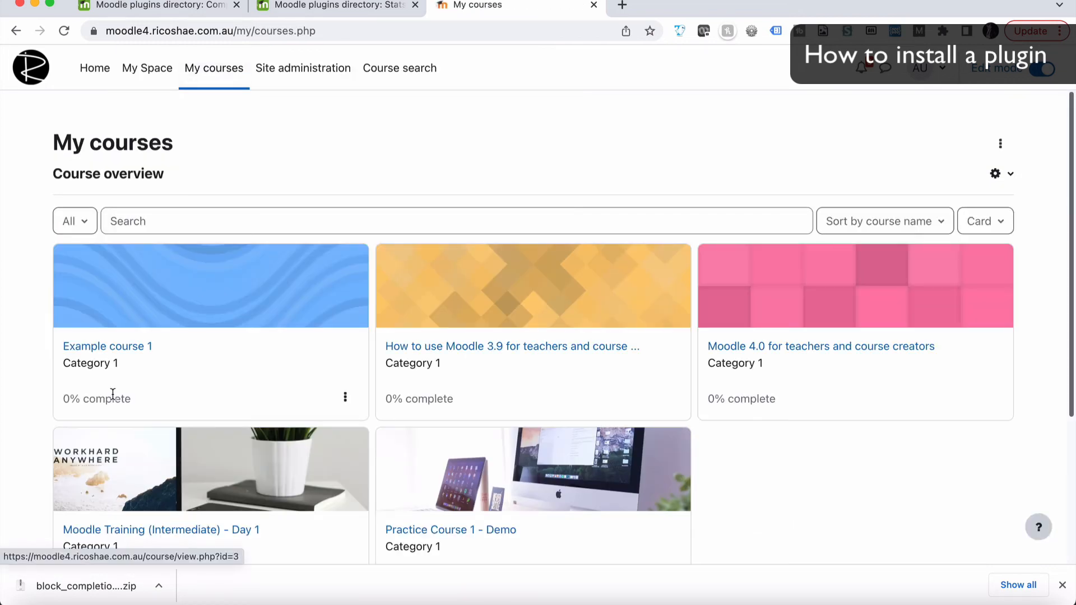
click(107, 346)
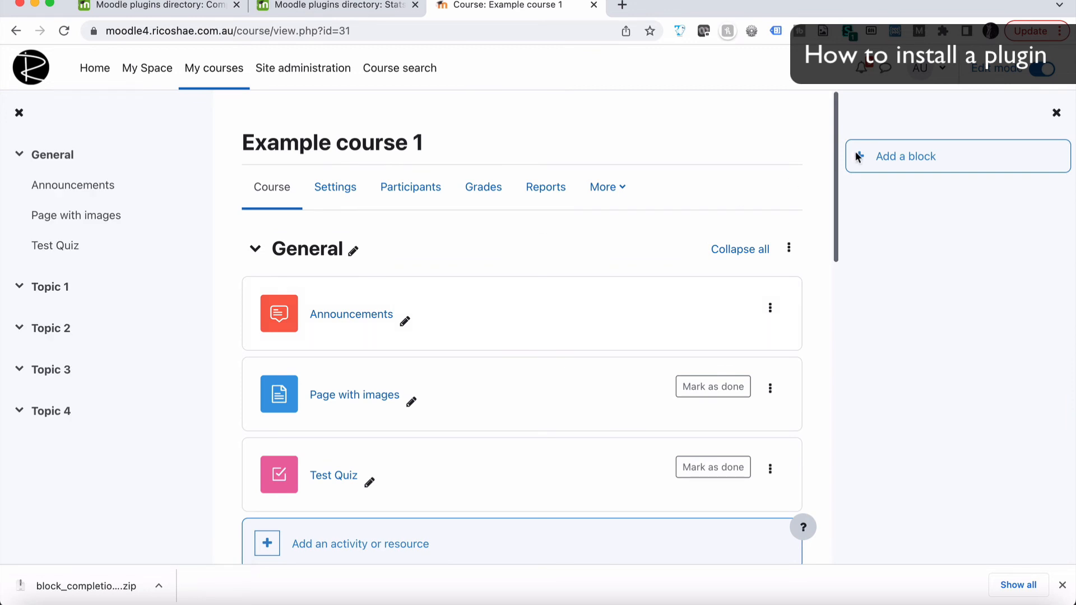
click(905, 156)
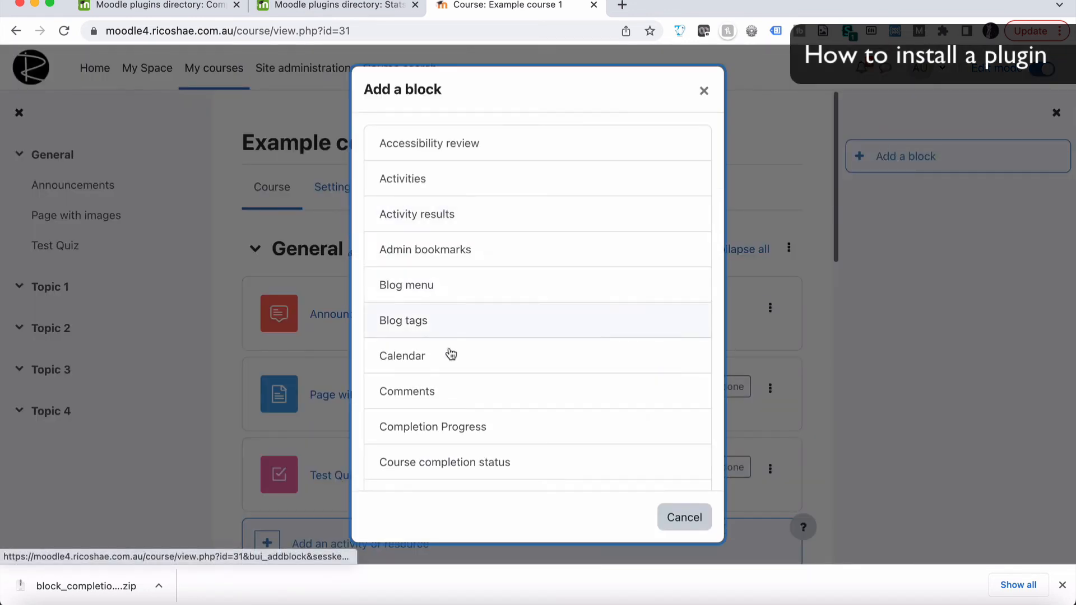
click(432, 426)
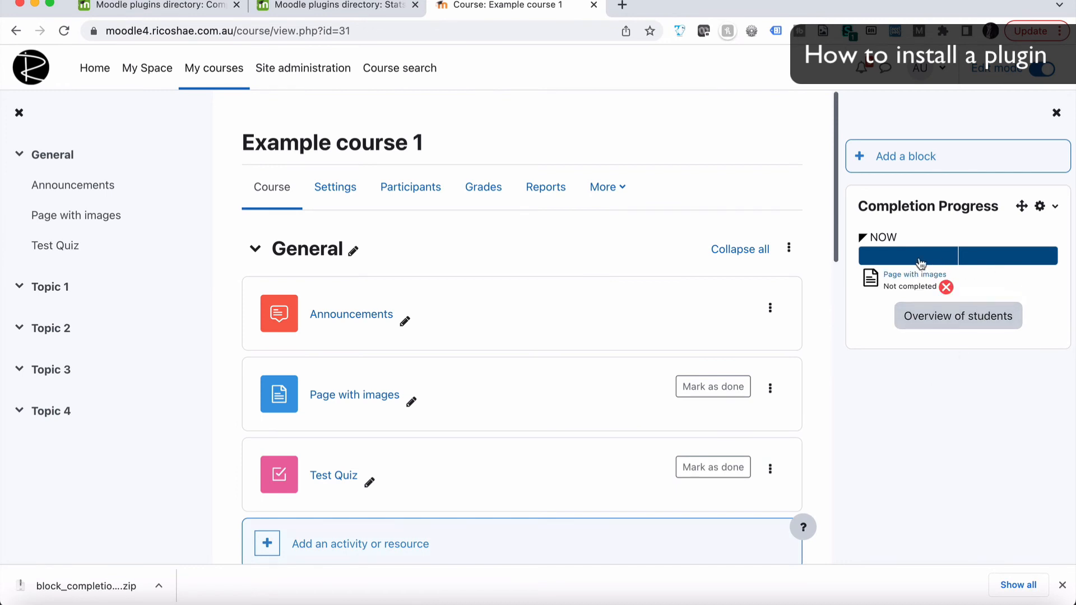
mouse_move(911, 269)
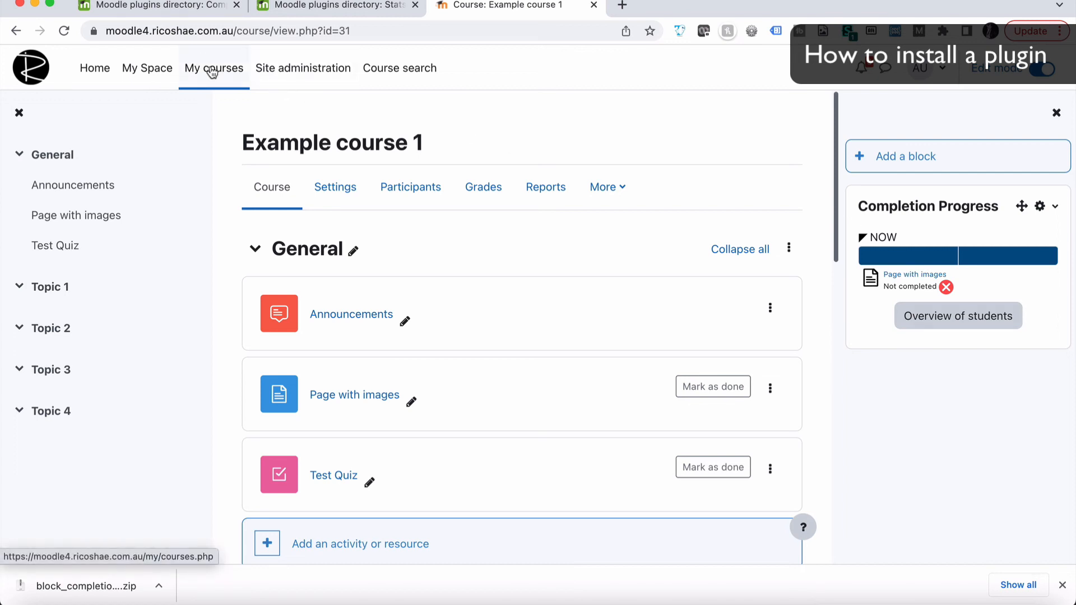
Step: From My courses, open Practice Course 1 - Demo and view the Completion Progress student overview
click(213, 68)
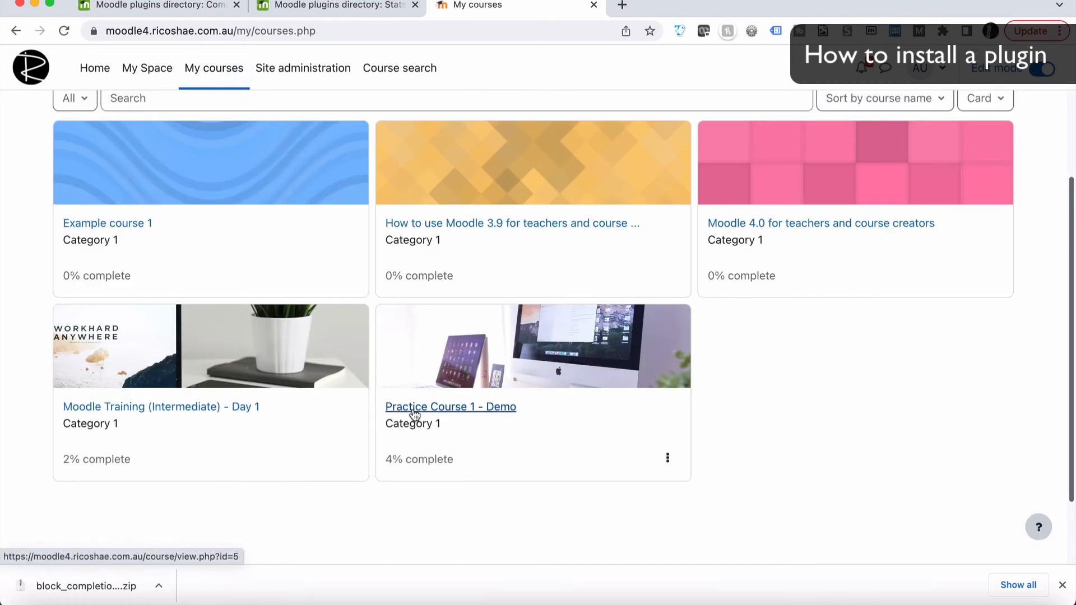
click(450, 406)
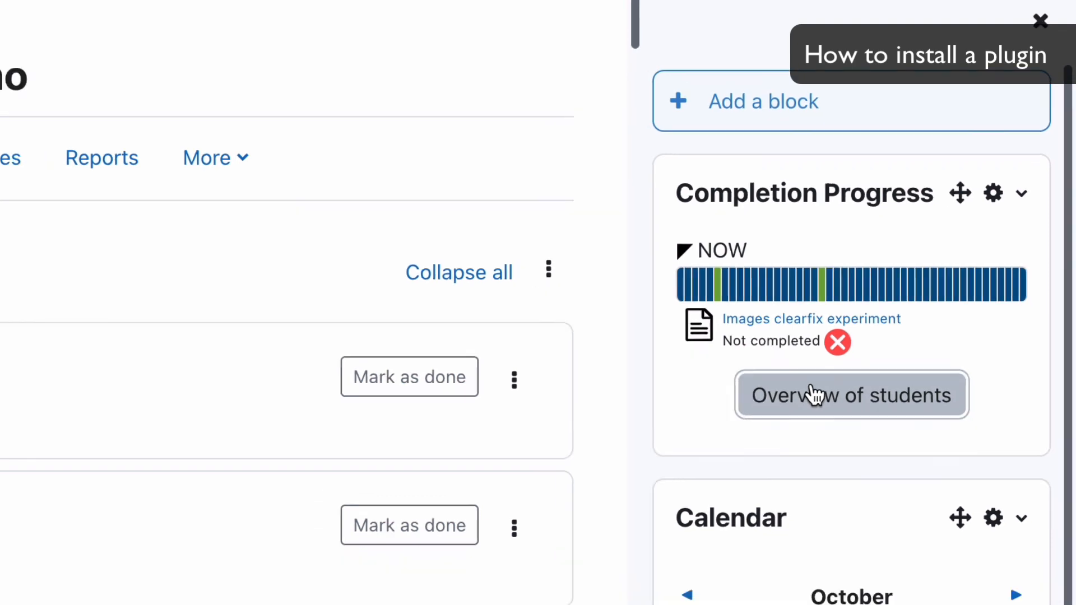
click(851, 395)
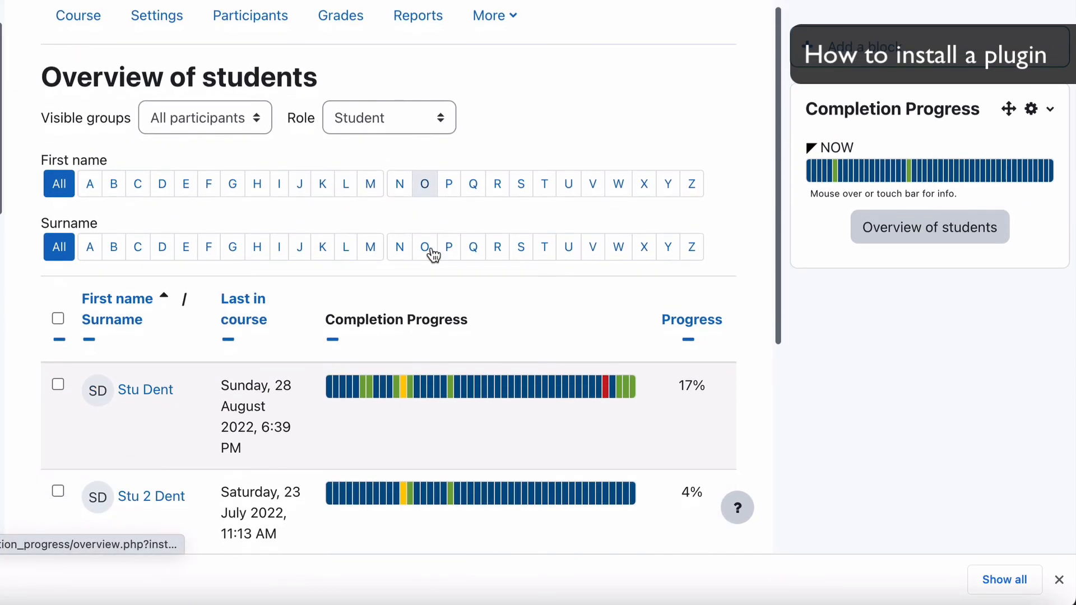
scroll(down, 3)
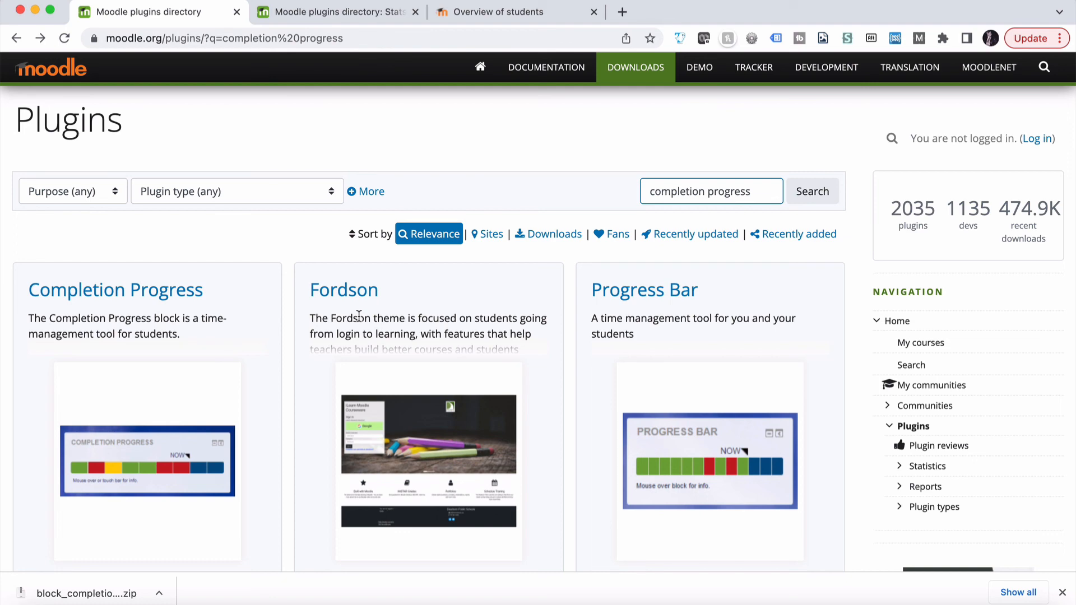
Step: Preview the Completion Progress plugin card from the plugins directory search results
click(116, 289)
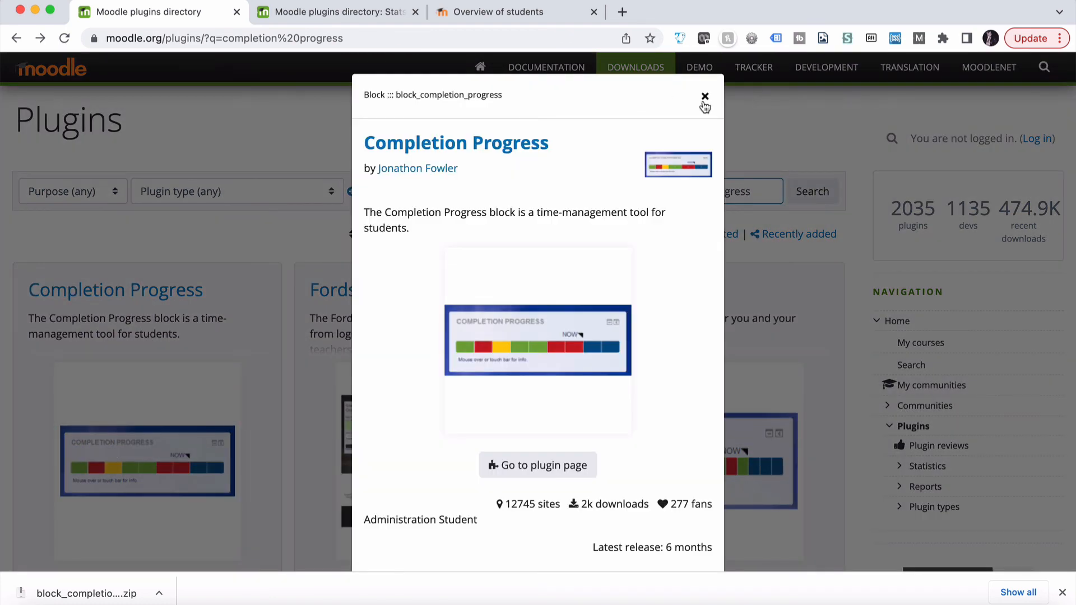